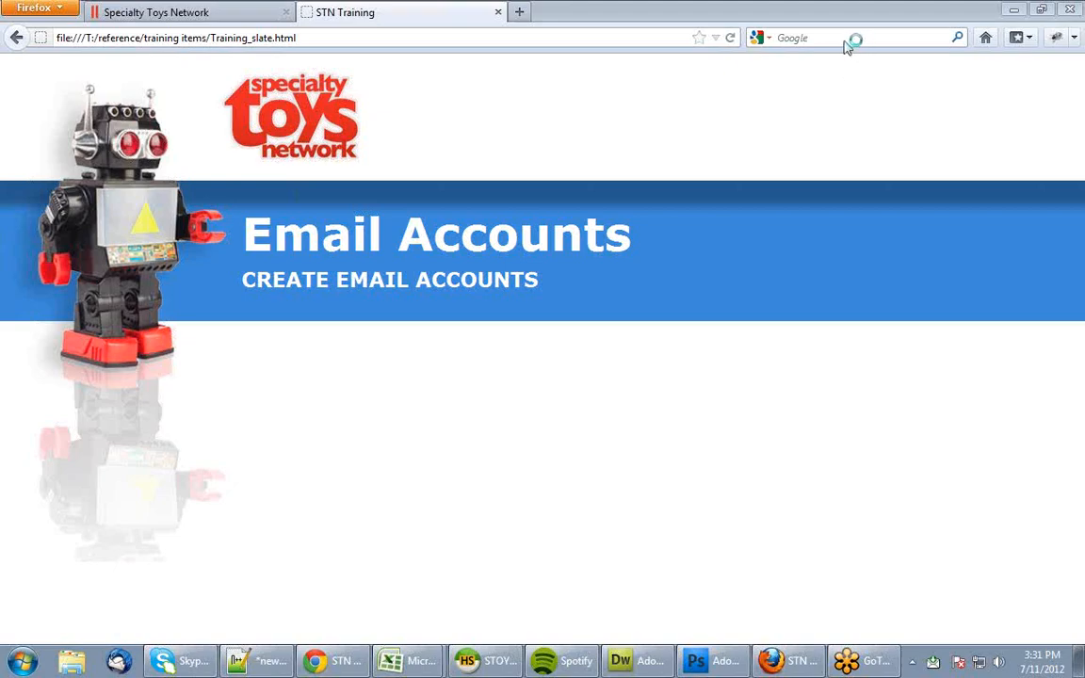
mouse_move(750, 128)
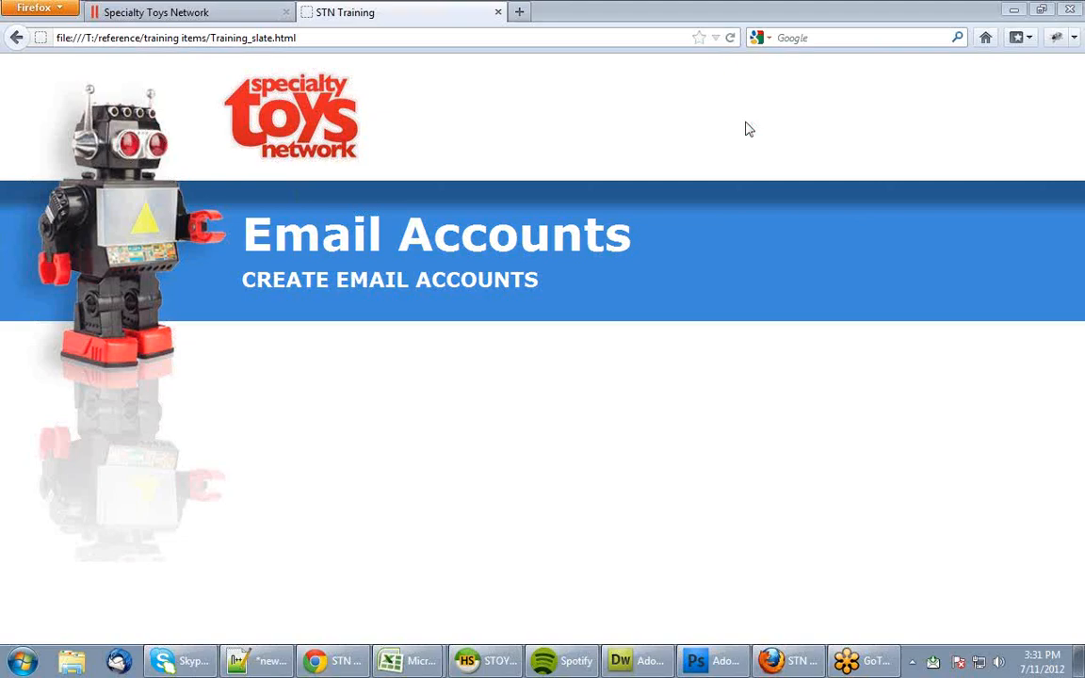
mouse_move(262, 162)
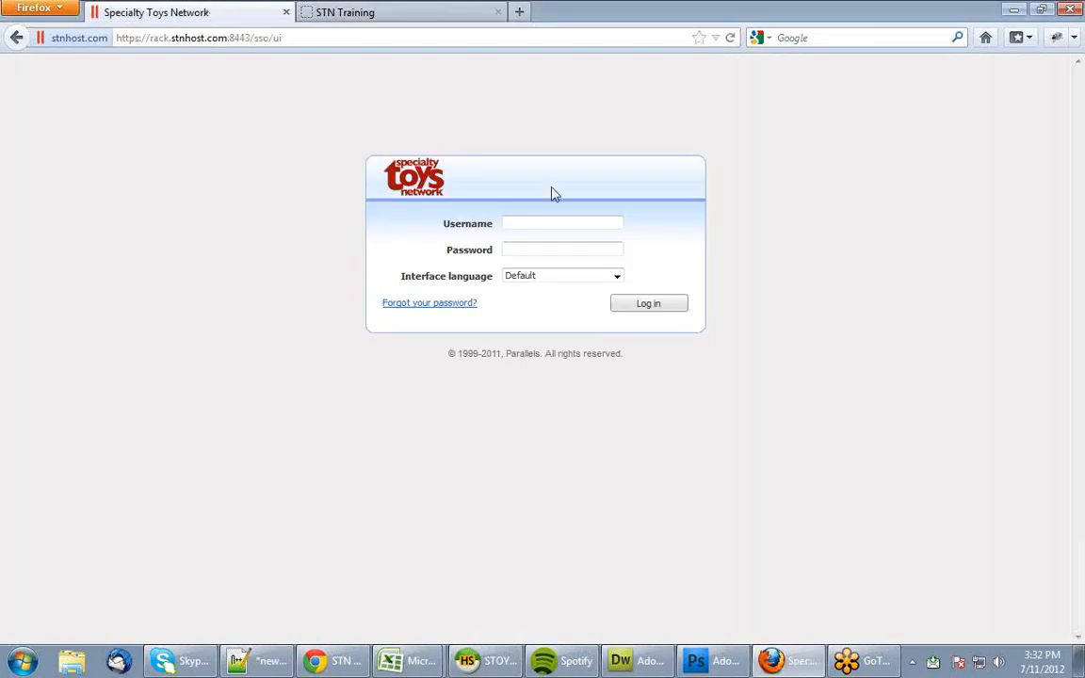
Step: Sign in with the stn admin username for the minisite domain and its password
left_click(561, 222)
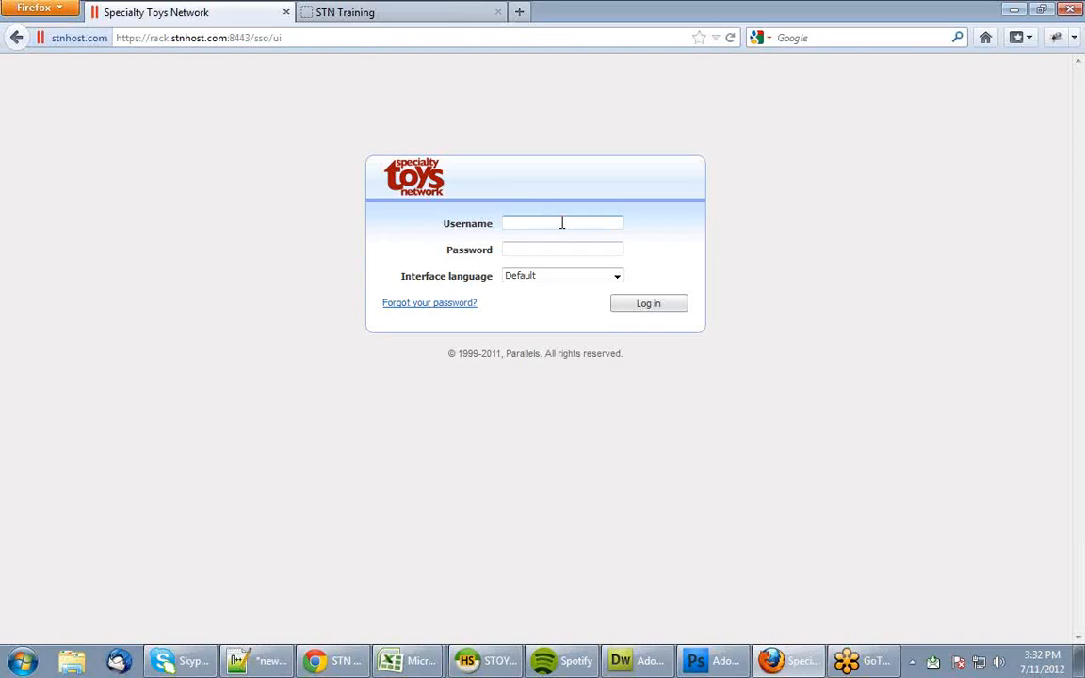
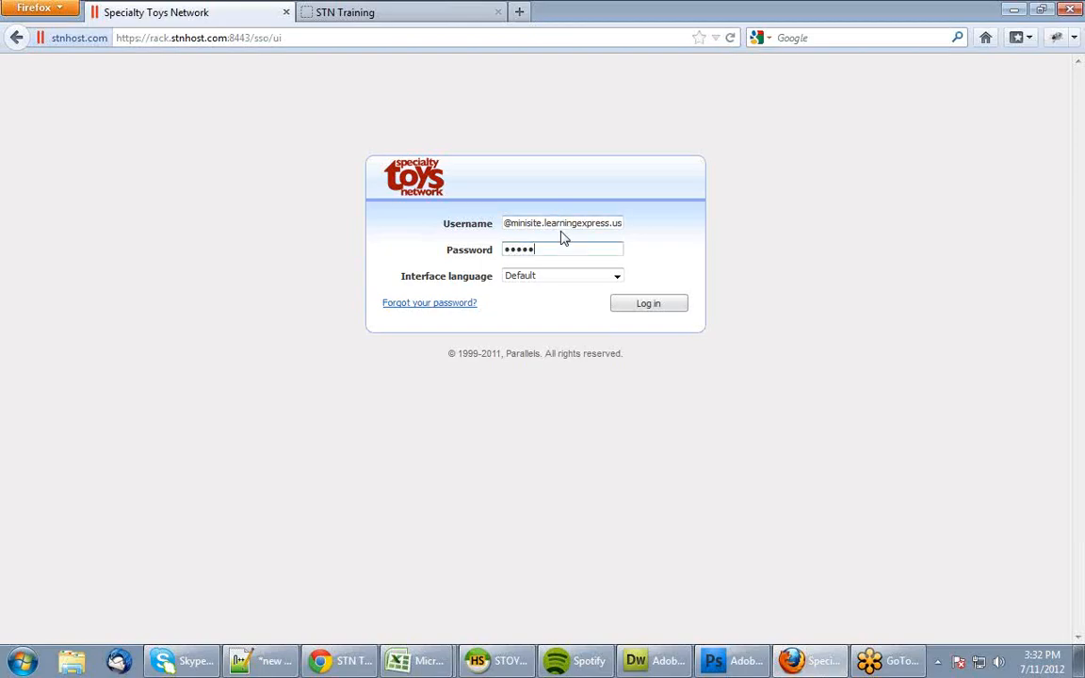
left_click(648, 303)
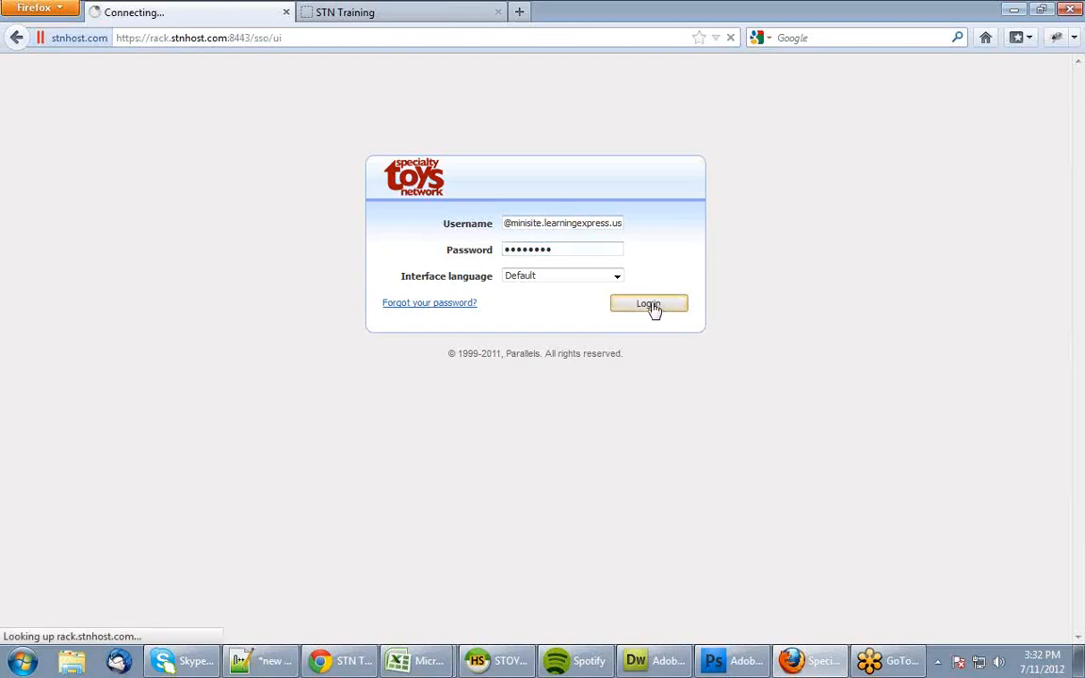
Step: Let the subscription's Home overview load after login
left_click(648, 305)
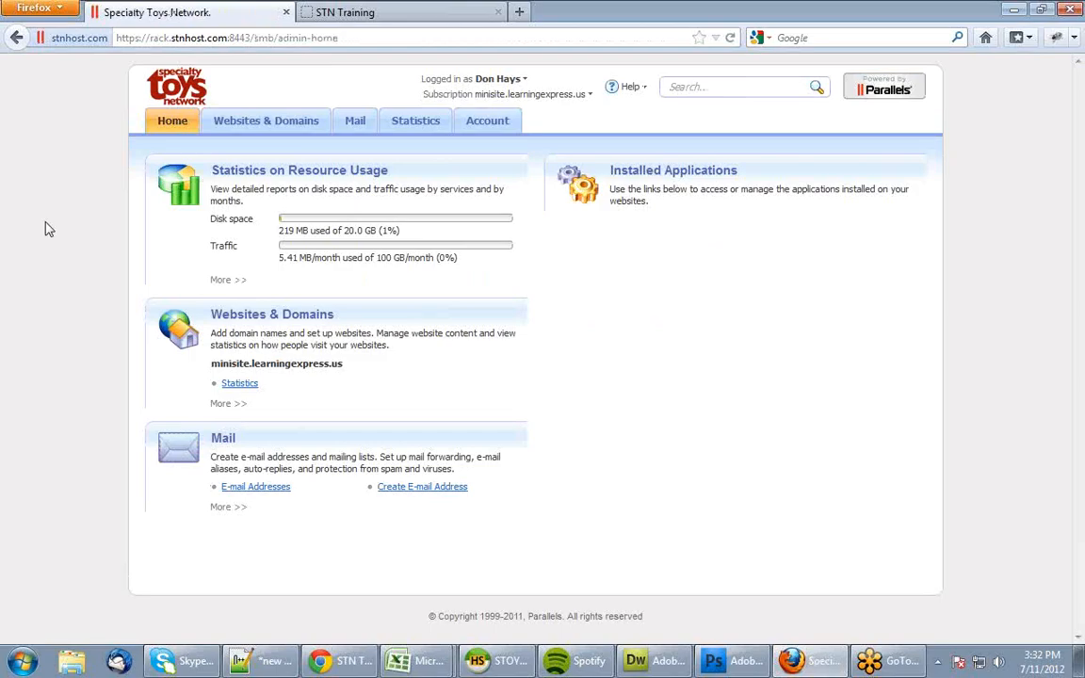
mouse_move(367, 178)
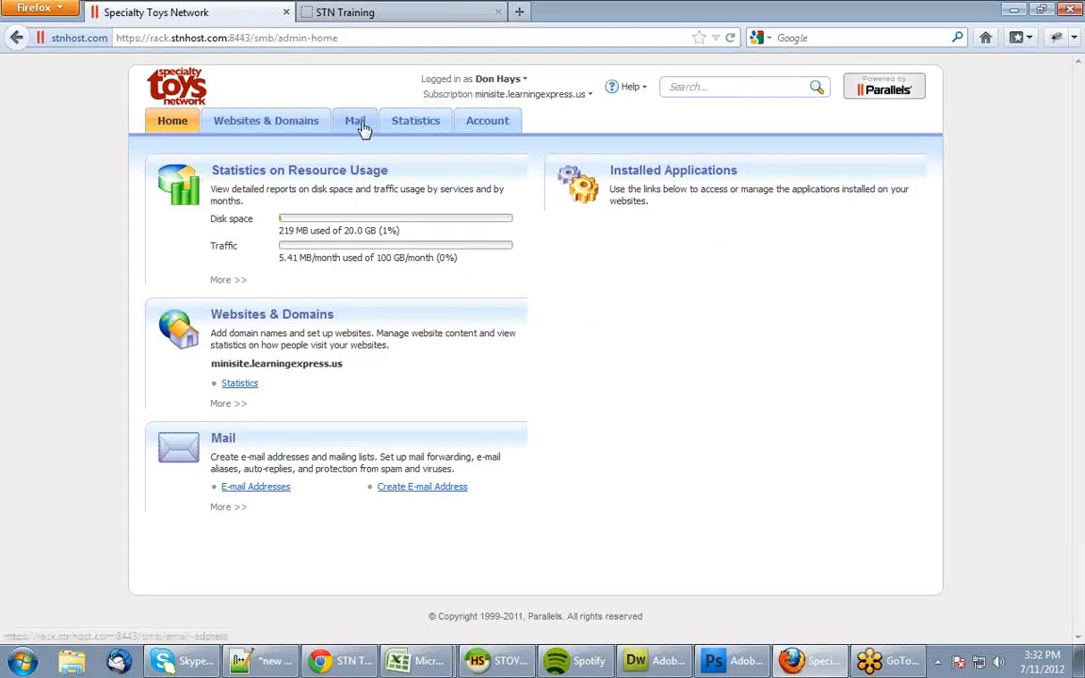
Step: Go to the Mail accounts list and start a new e-mail address for the minisite domain
left_click(354, 120)
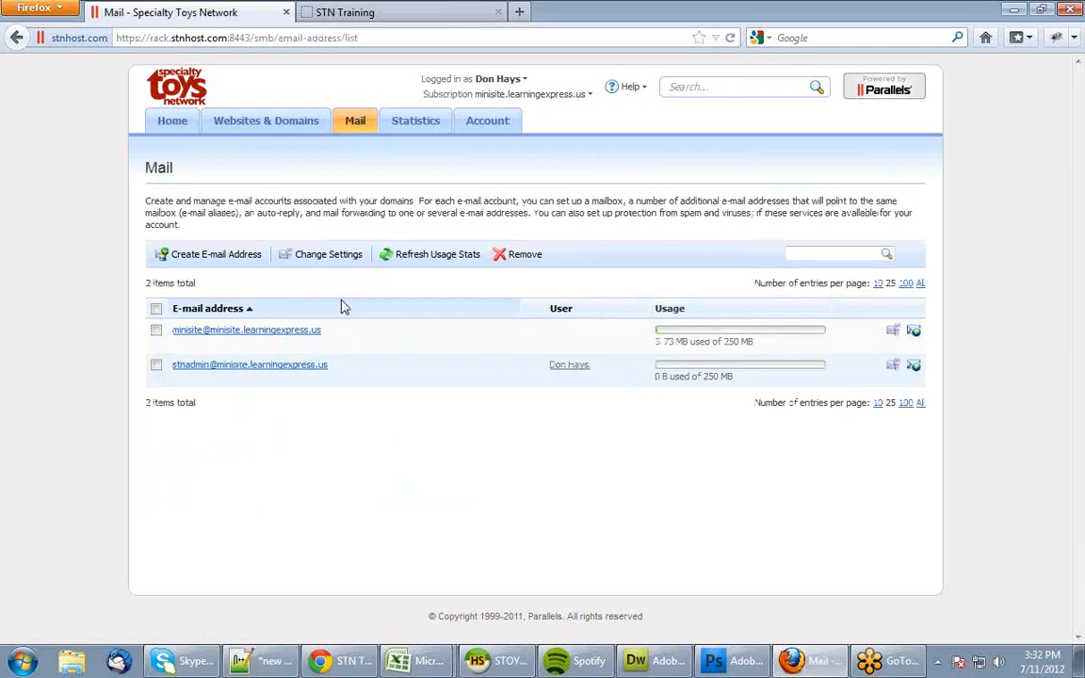
mouse_move(761, 329)
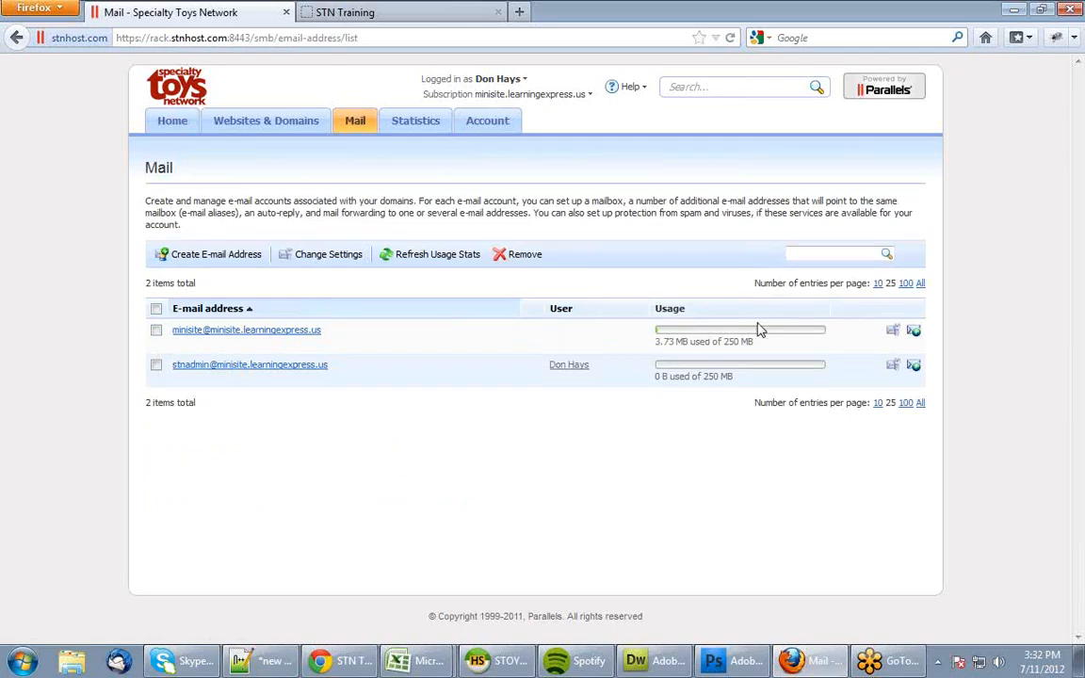
mouse_move(893, 365)
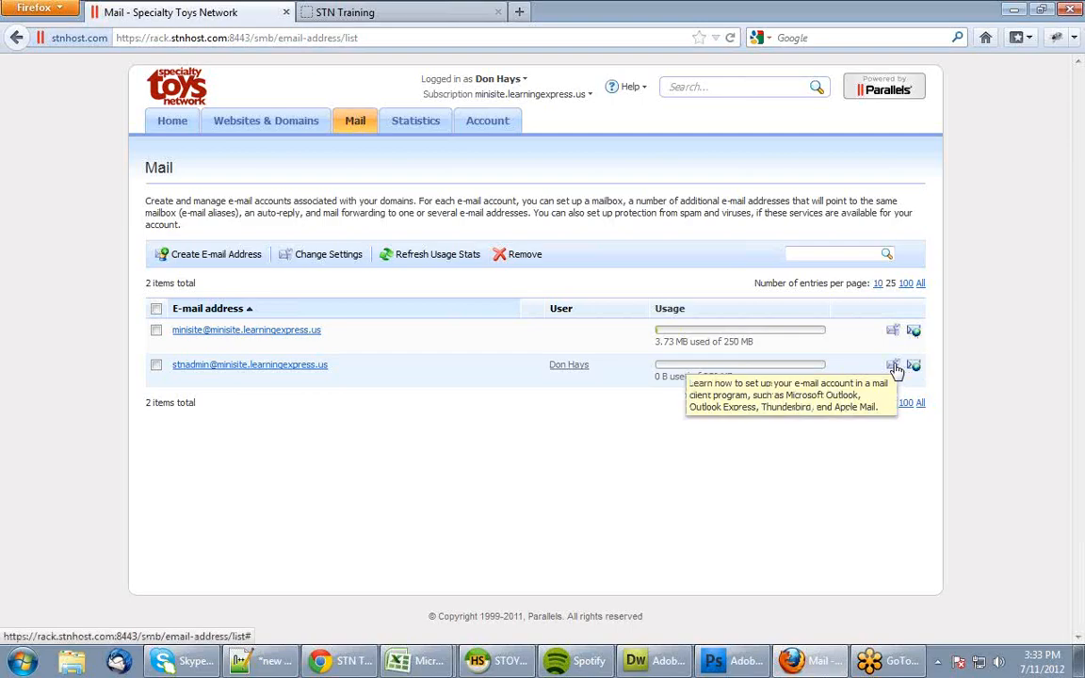
mouse_move(297, 304)
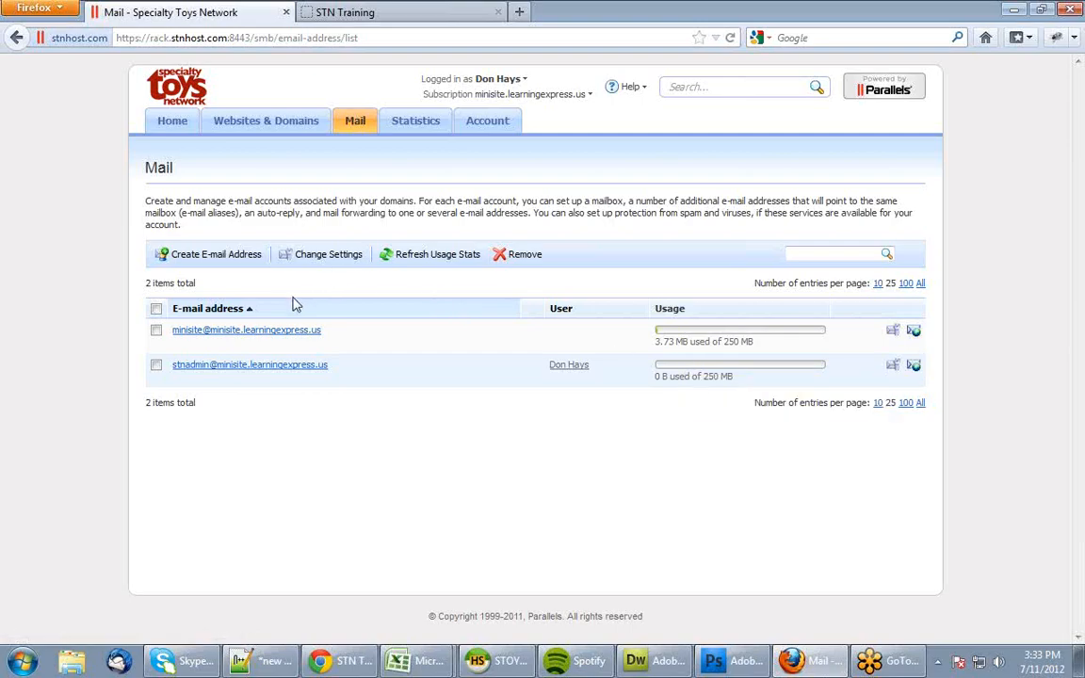
mouse_move(215, 255)
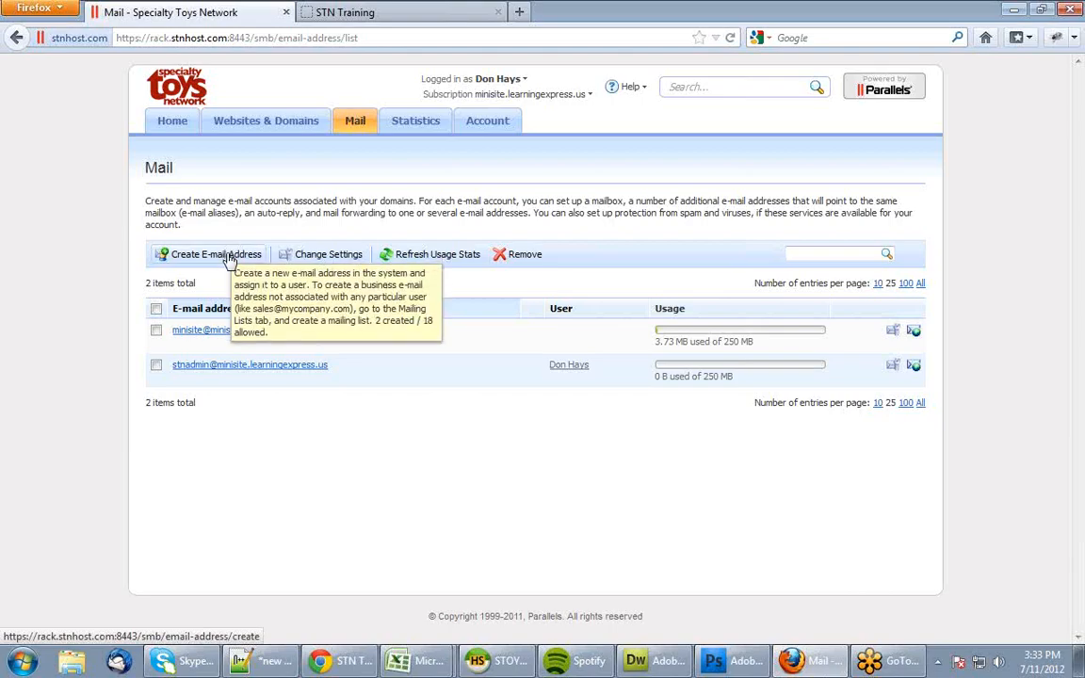
left_click(215, 252)
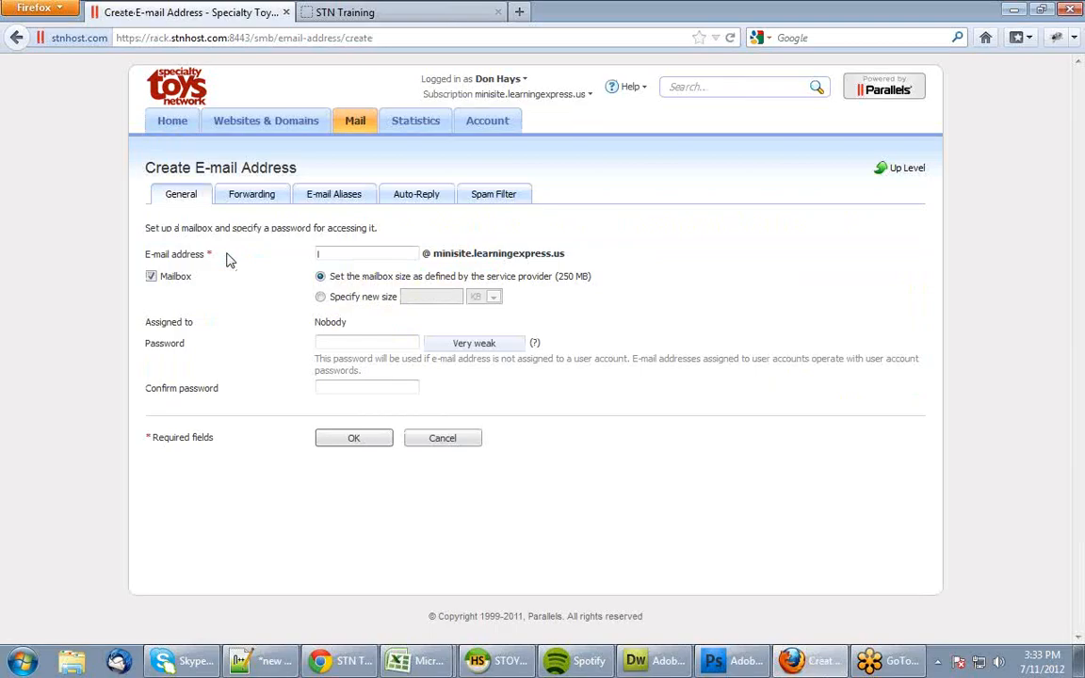
Step: Enter "support" as the new address name on the minisite domain
left_click(366, 253)
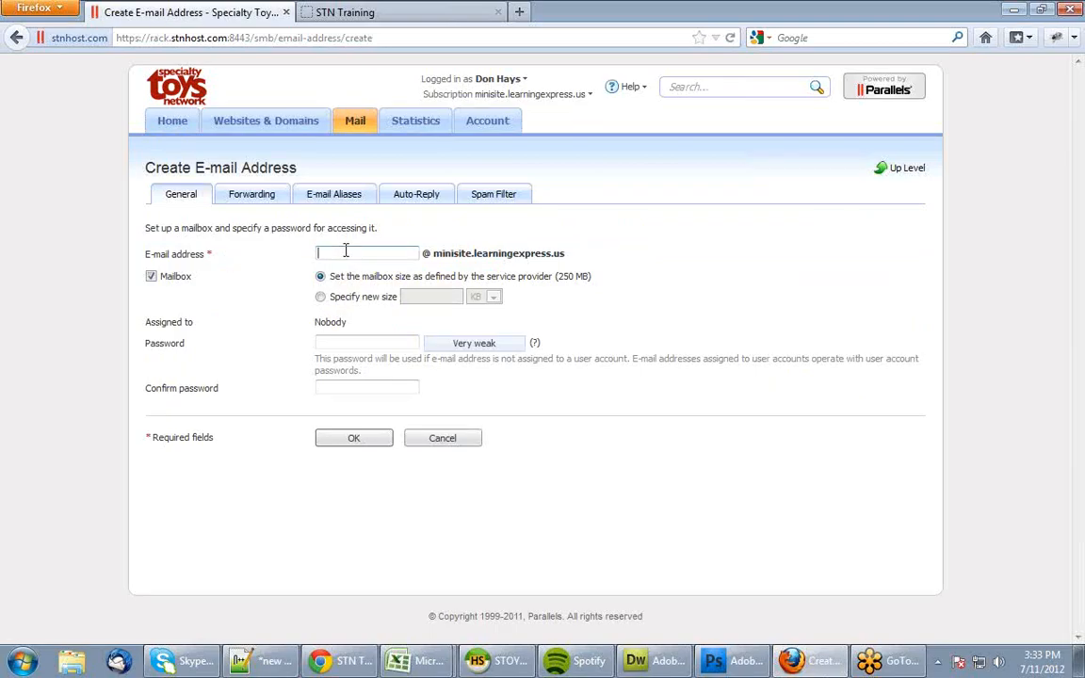
type("support")
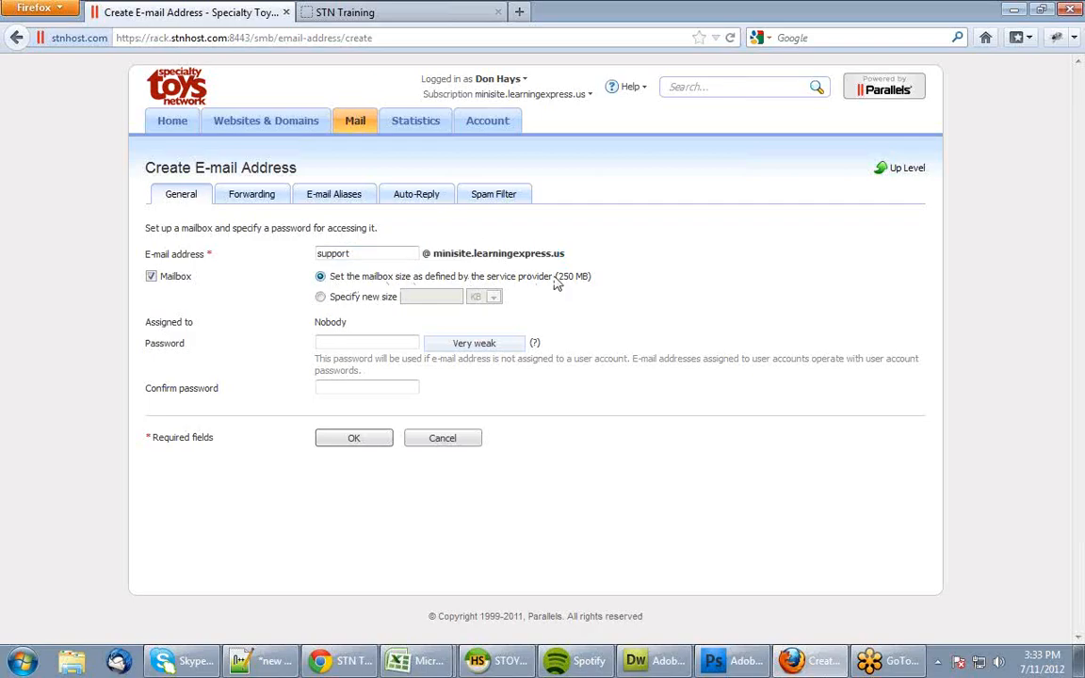
mouse_move(582, 283)
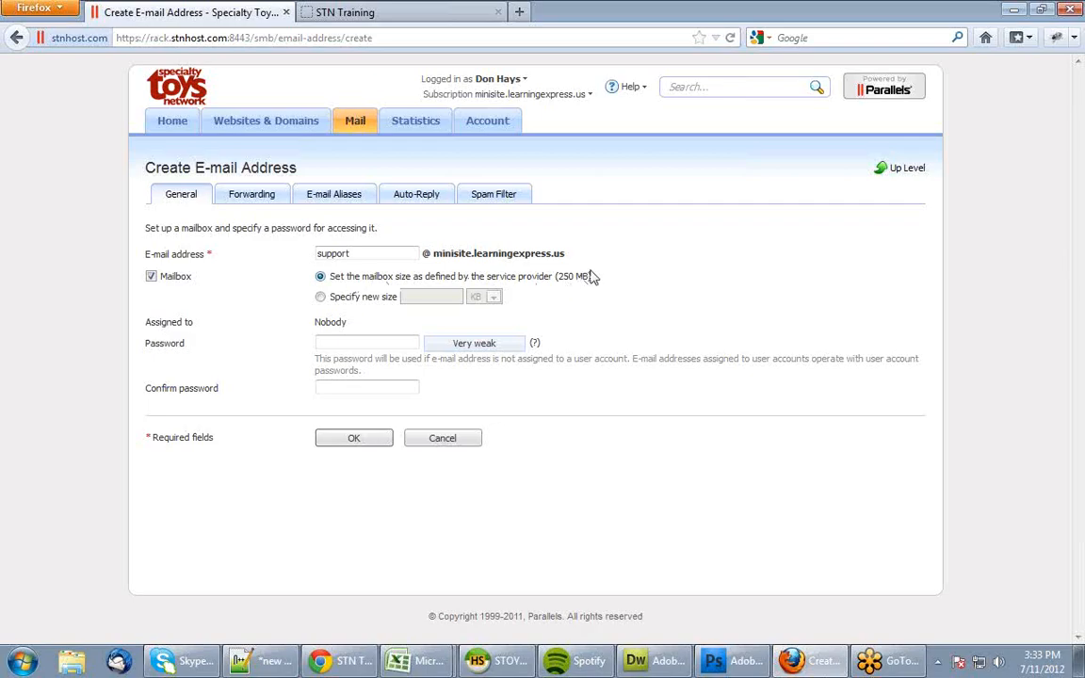
double_click(573, 275)
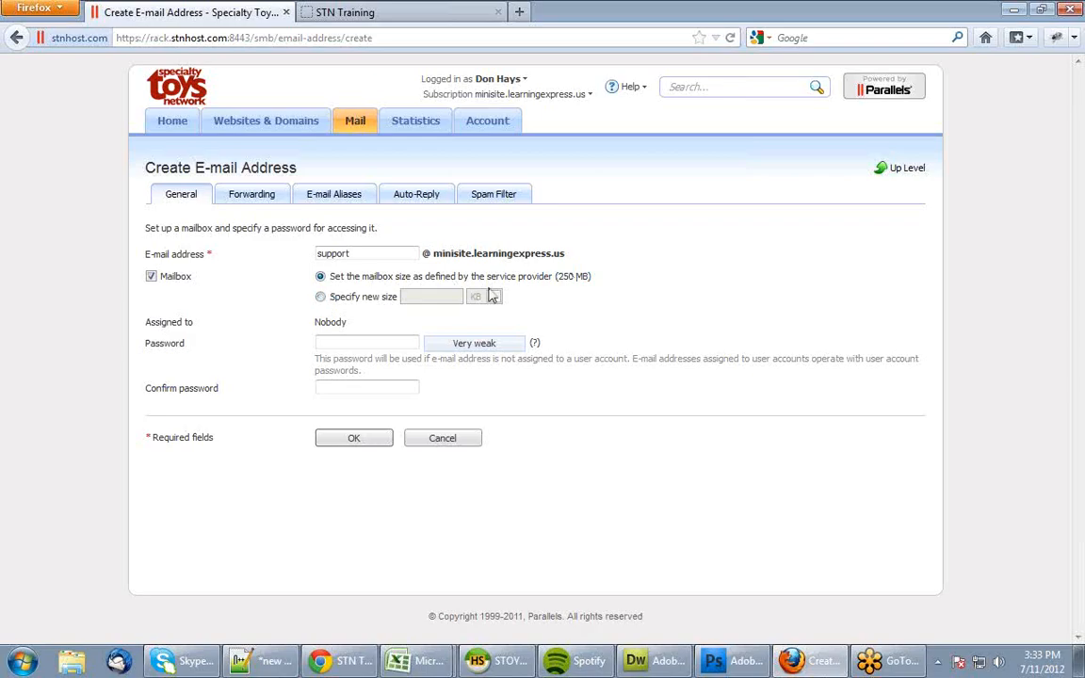
mouse_move(556, 287)
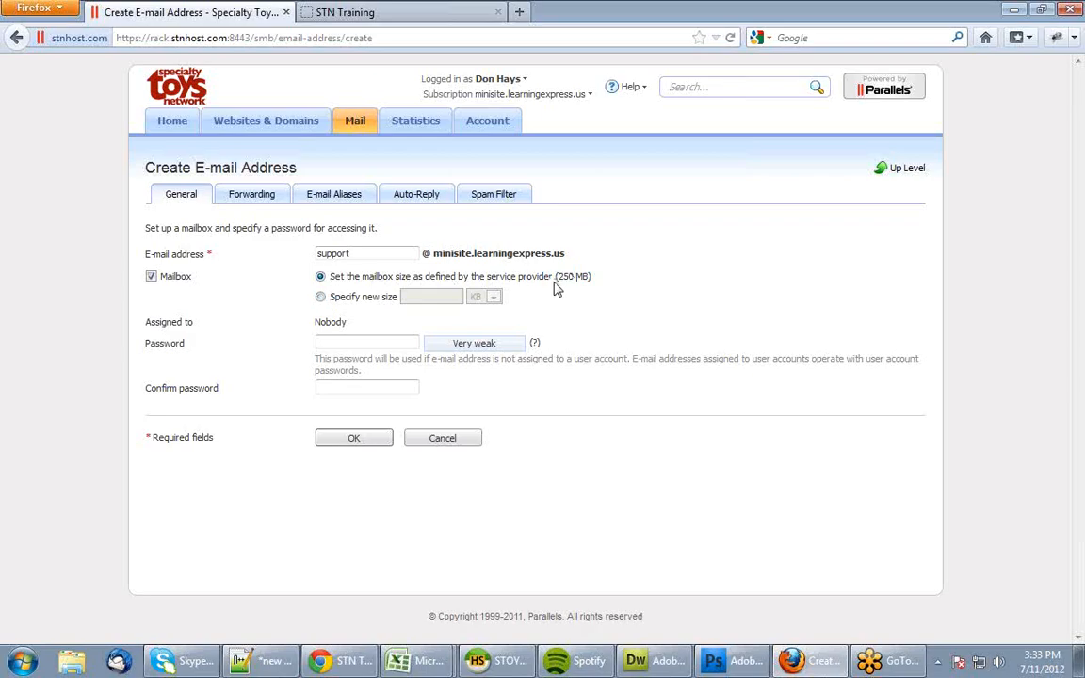
double_click(573, 275)
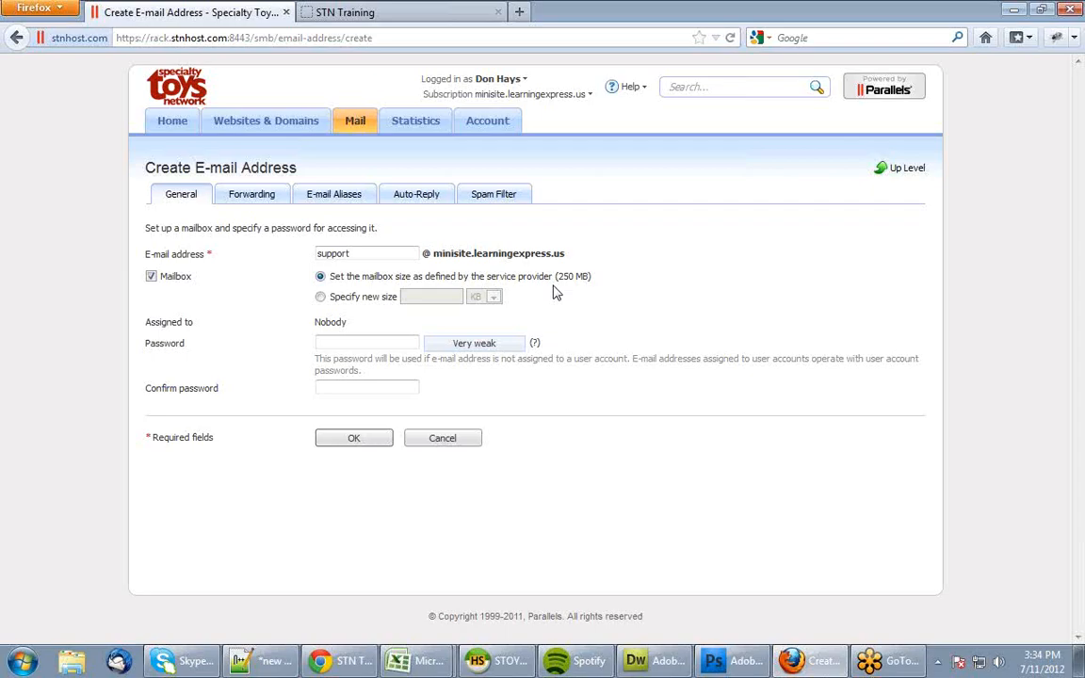
mouse_move(550, 304)
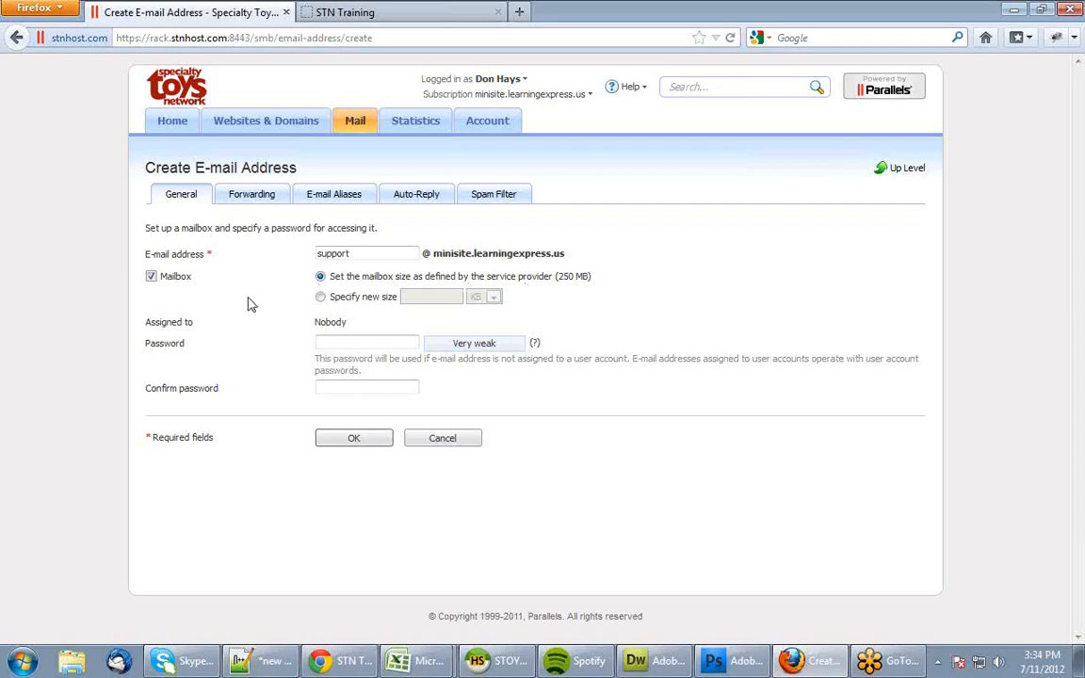
Step: Fill in and confirm the support mailbox password, then move to its forwarding settings
type("**")
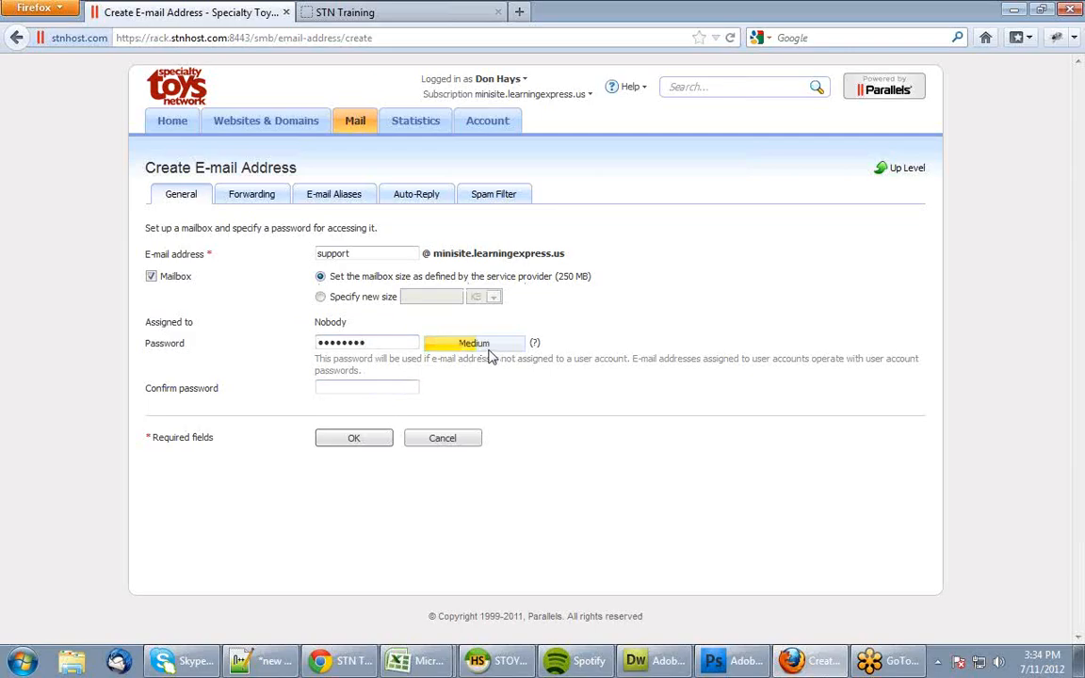
mouse_move(494, 352)
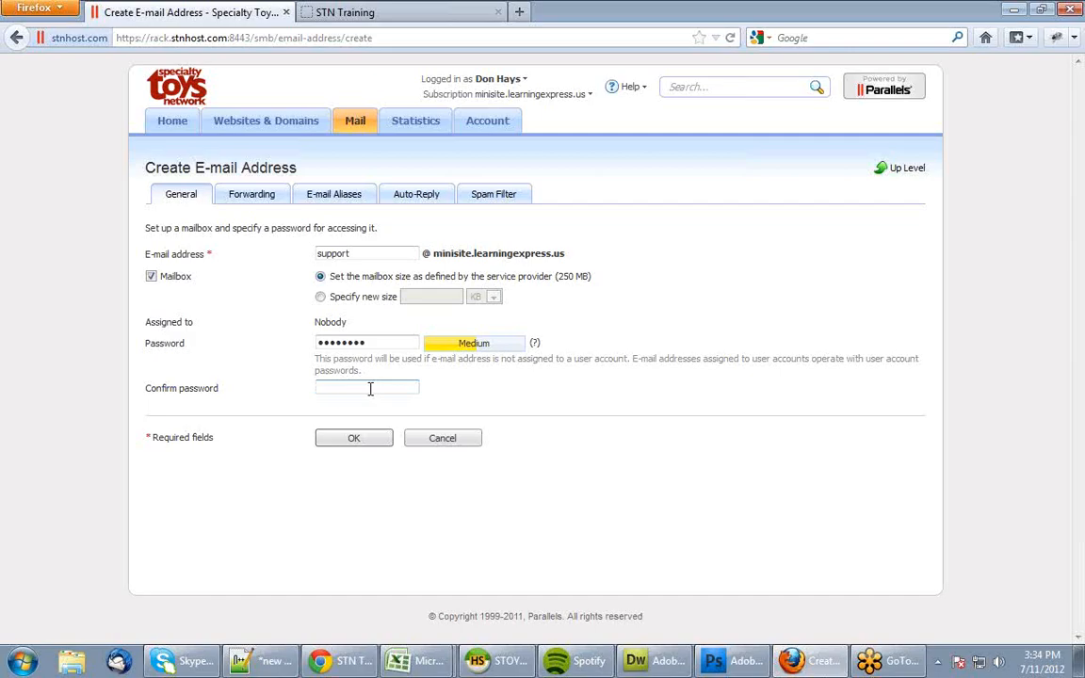
type("password")
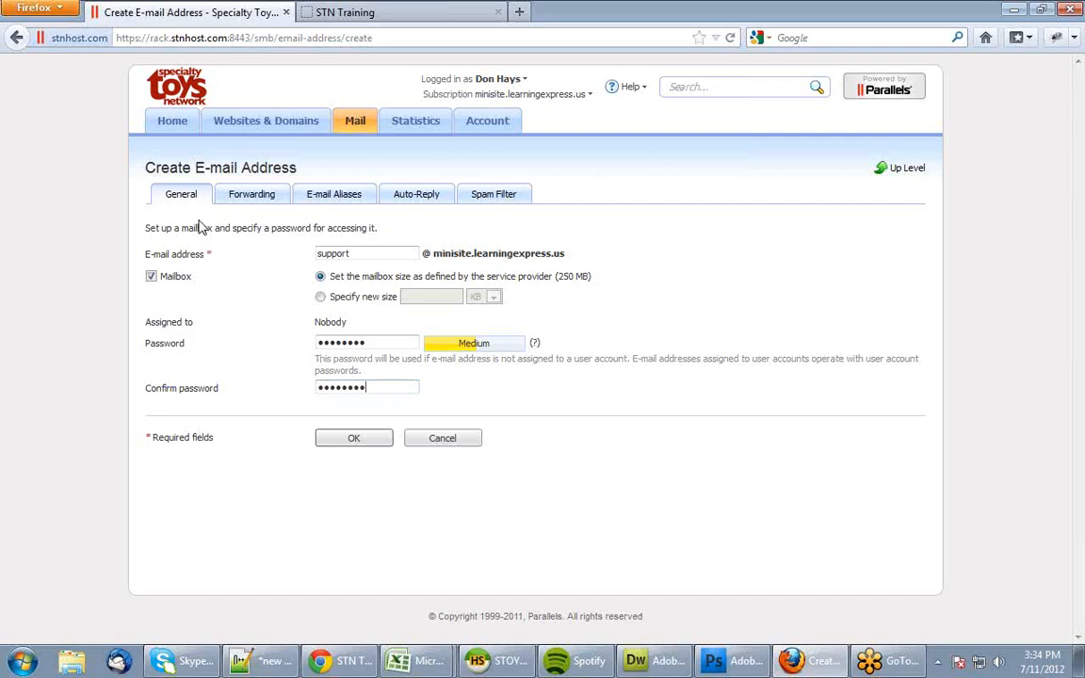
left_click(253, 194)
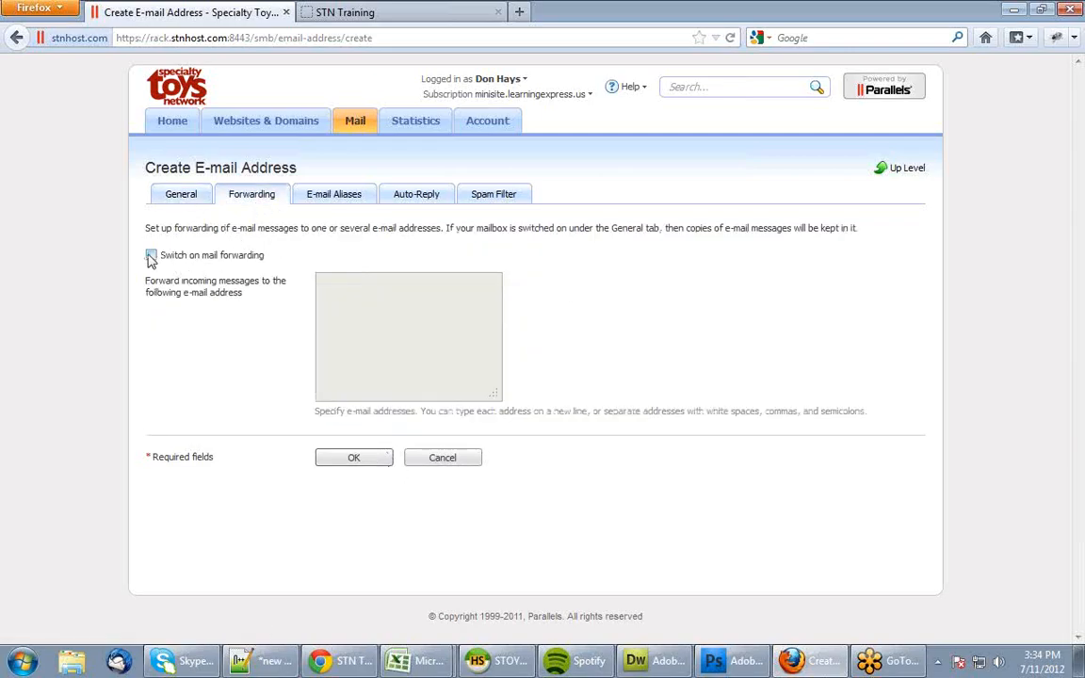
Step: Switch on mail forwarding and enter a sample name@email forwarding address
left_click(151, 256)
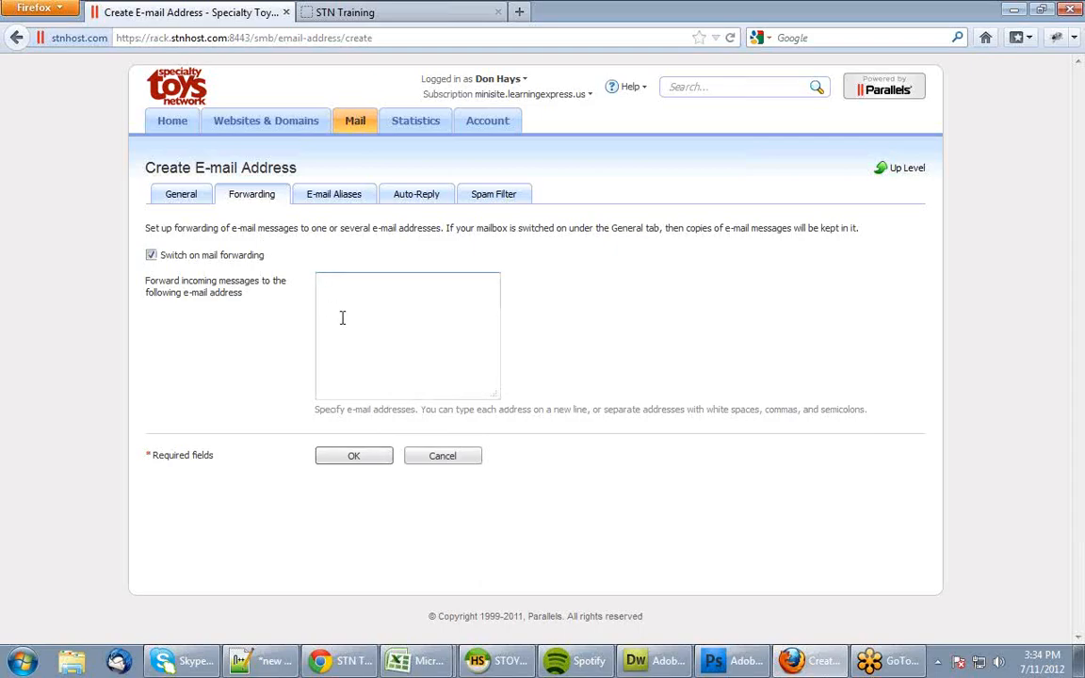
type("name@")
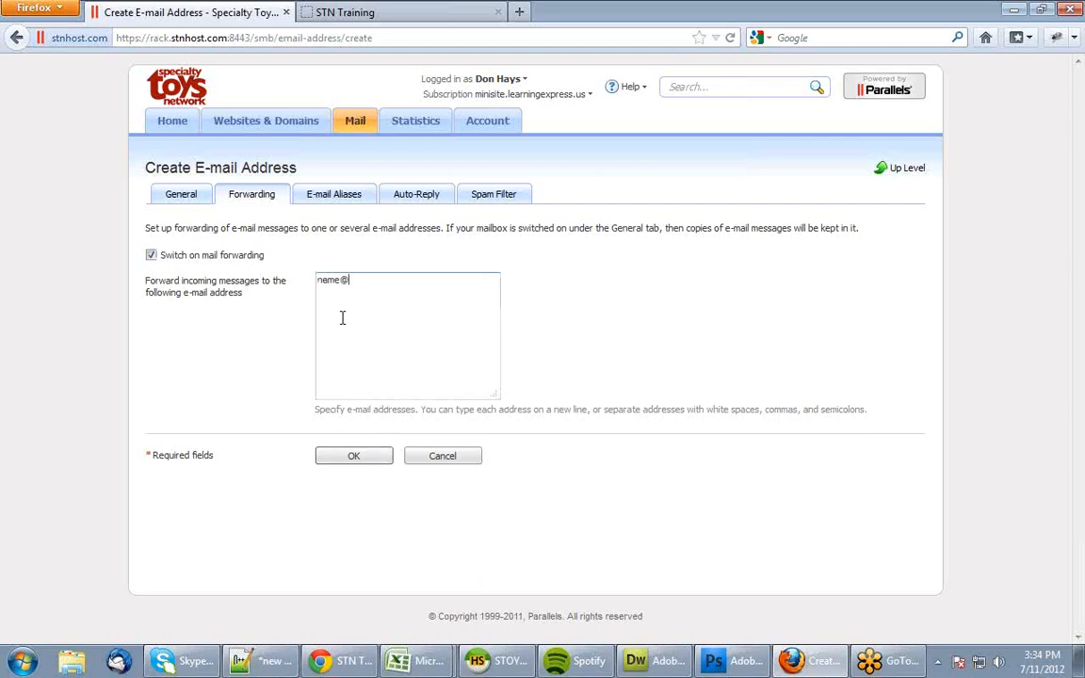
type("email.com")
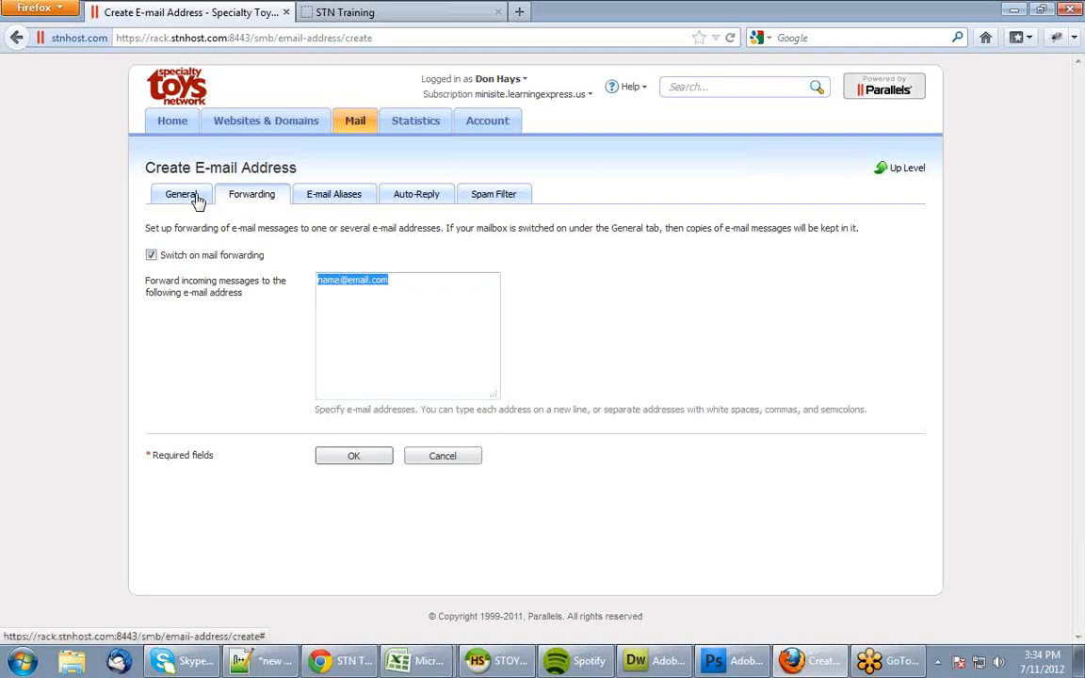
left_click(181, 194)
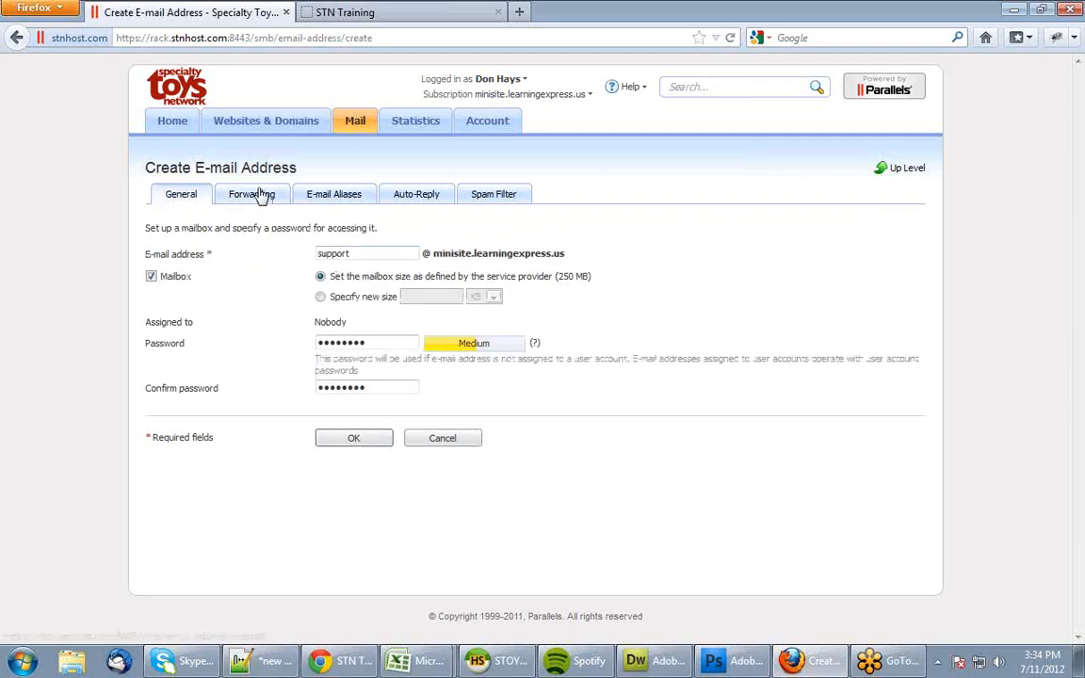
left_click(253, 194)
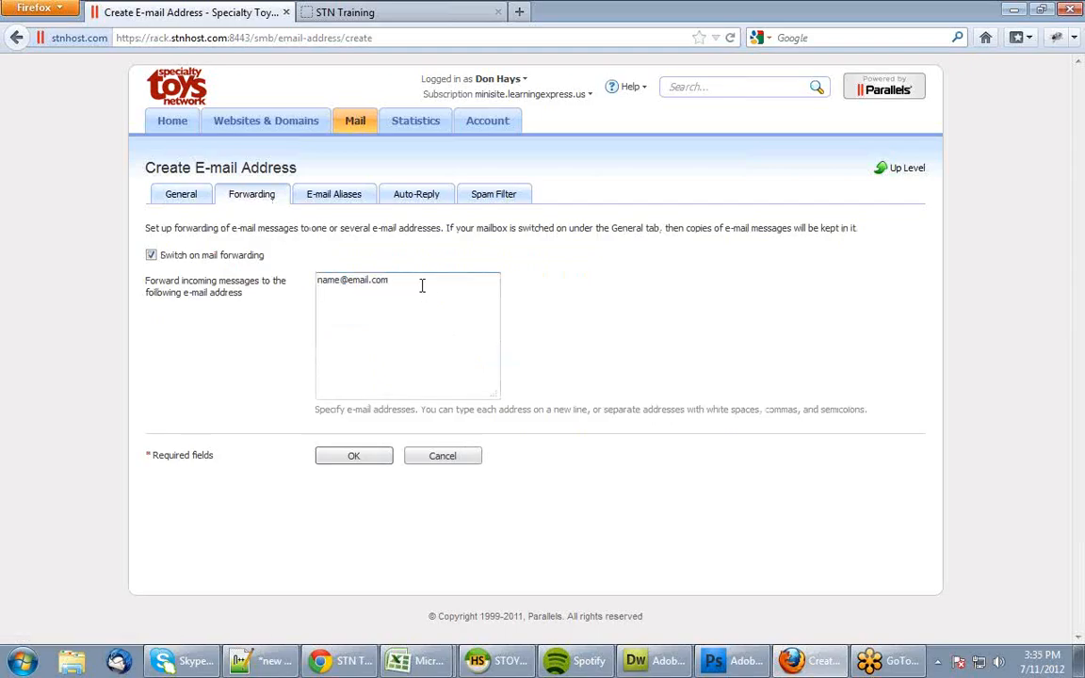
Step: Clear the forwarding address and switch forwarding back off, leaving no address kept
left_click(407, 292)
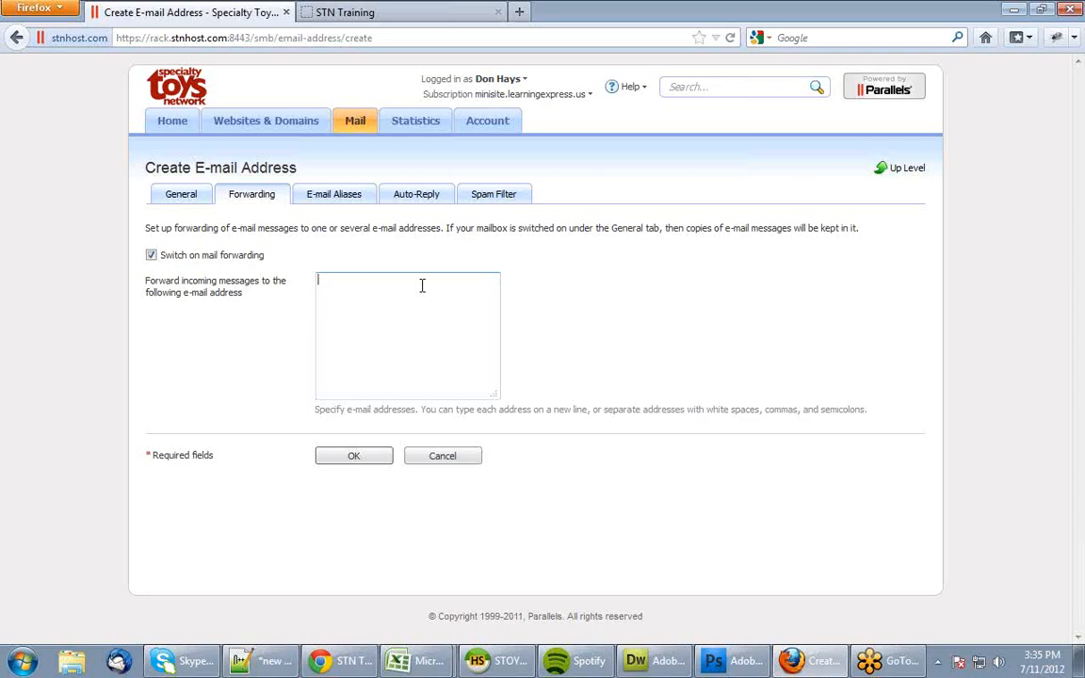
left_click(150, 256)
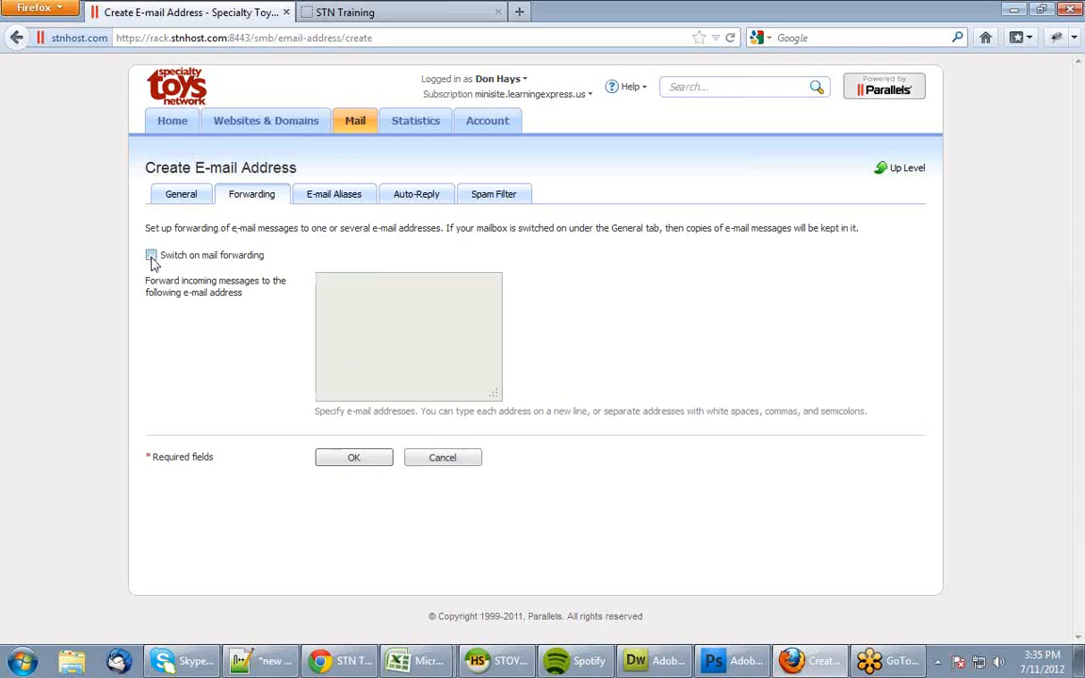
mouse_move(181, 195)
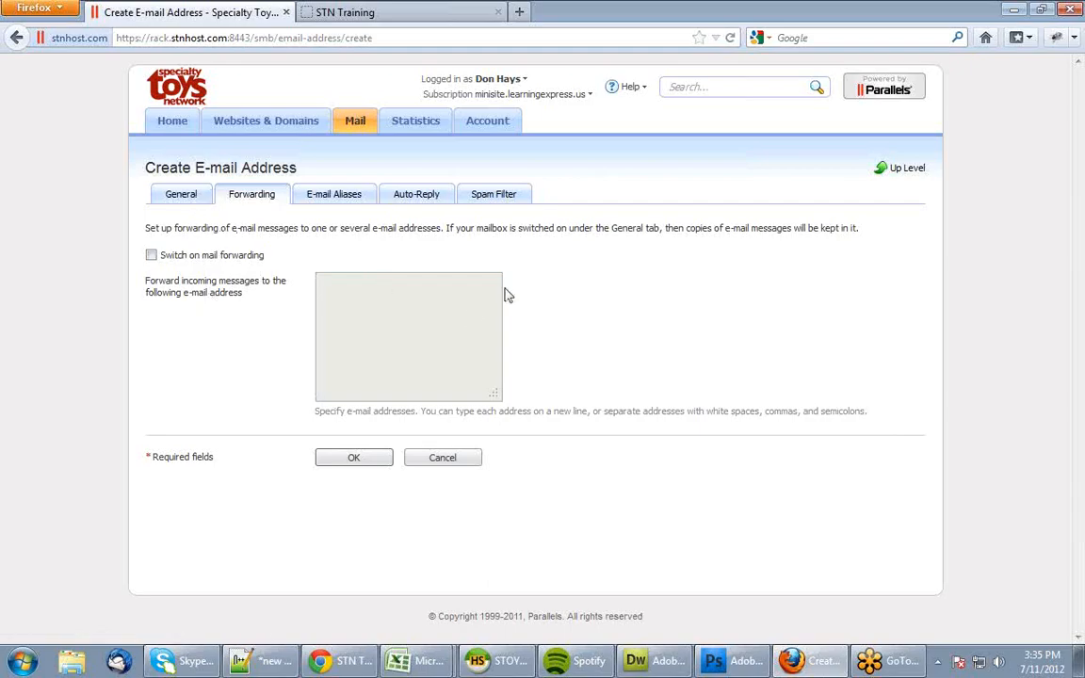
left_click(333, 194)
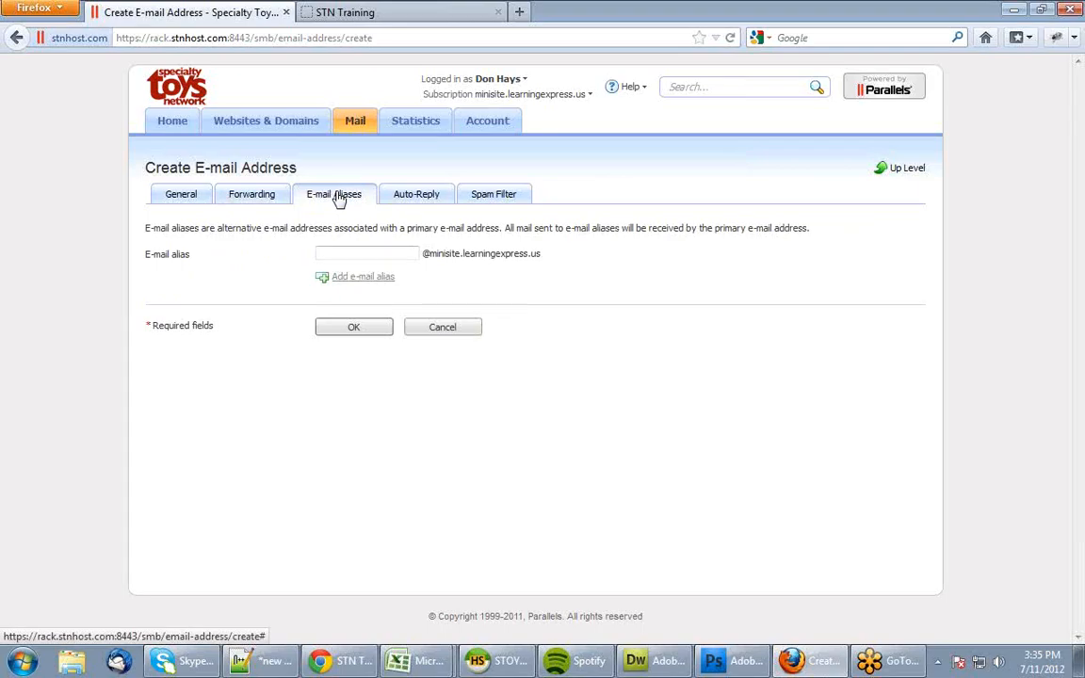
mouse_move(252, 258)
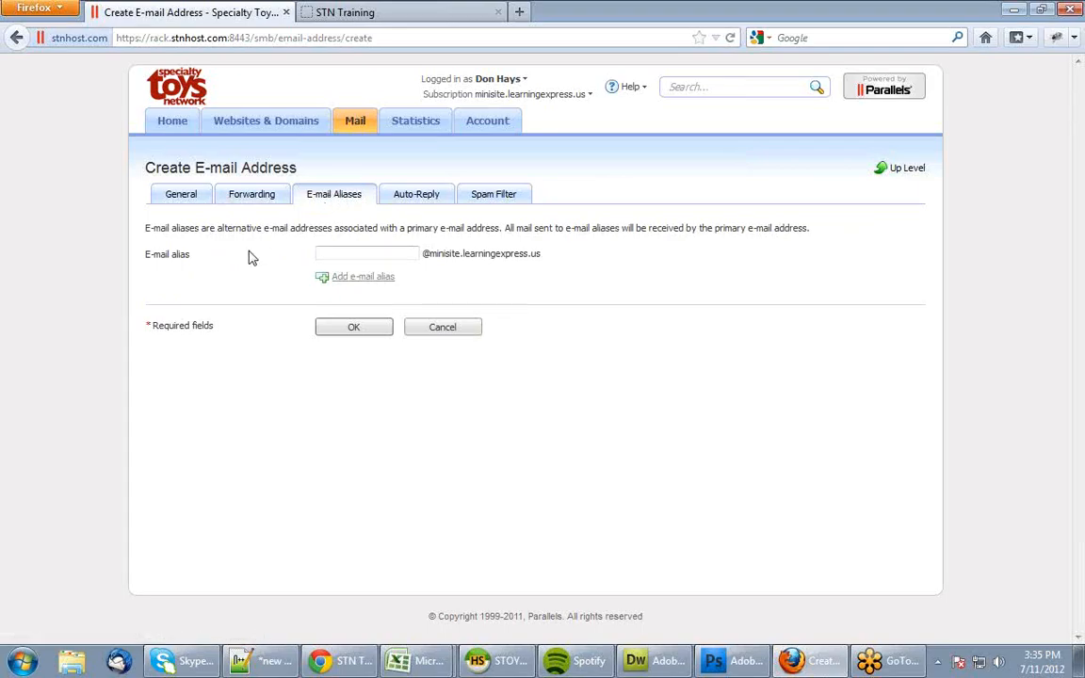
left_click(367, 253)
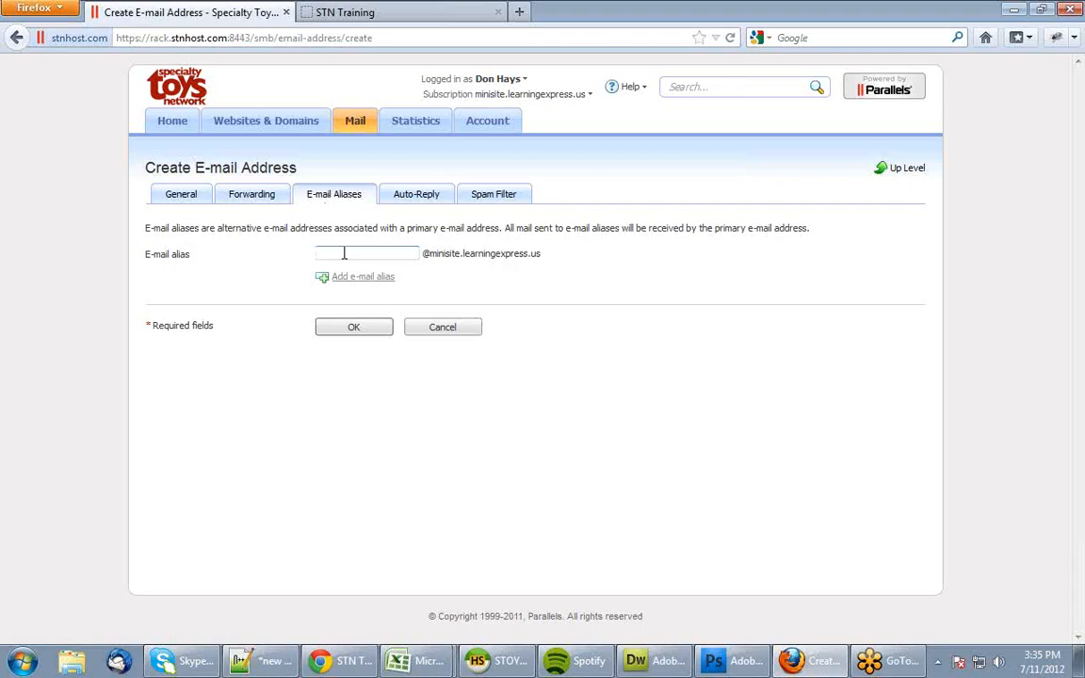
type("sales")
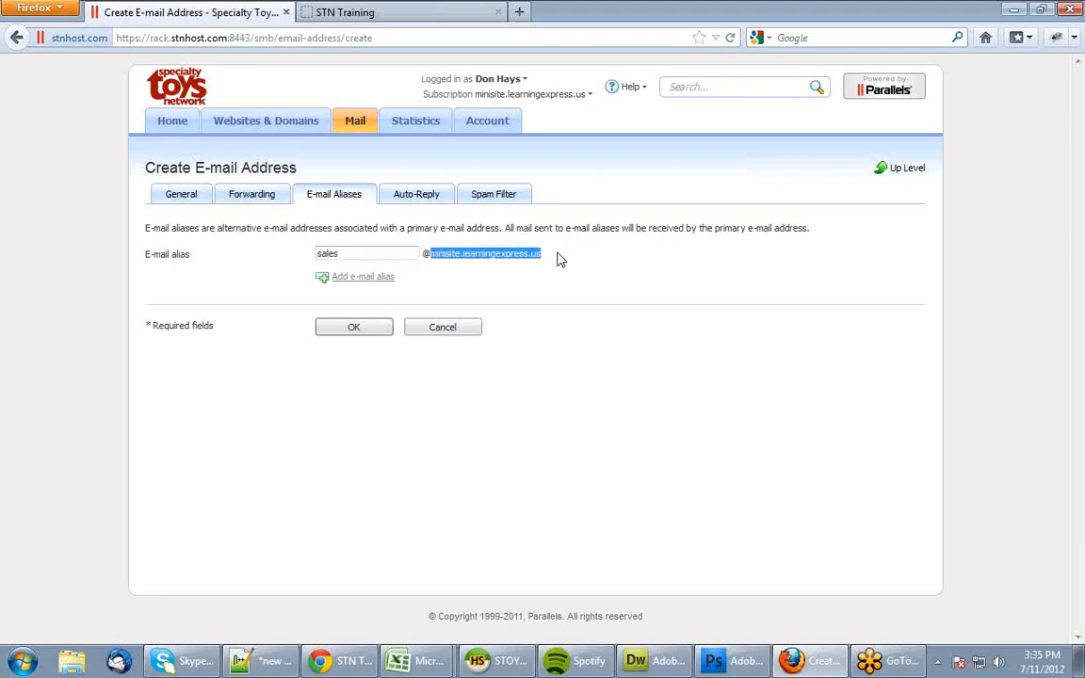
left_click(181, 194)
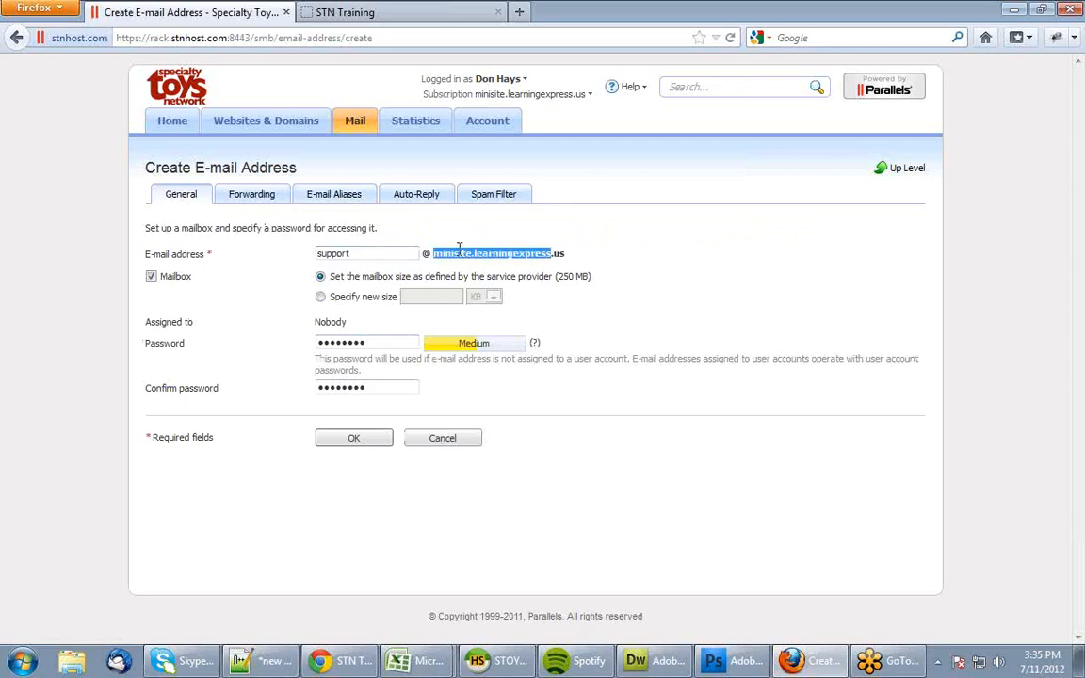
left_click(333, 194)
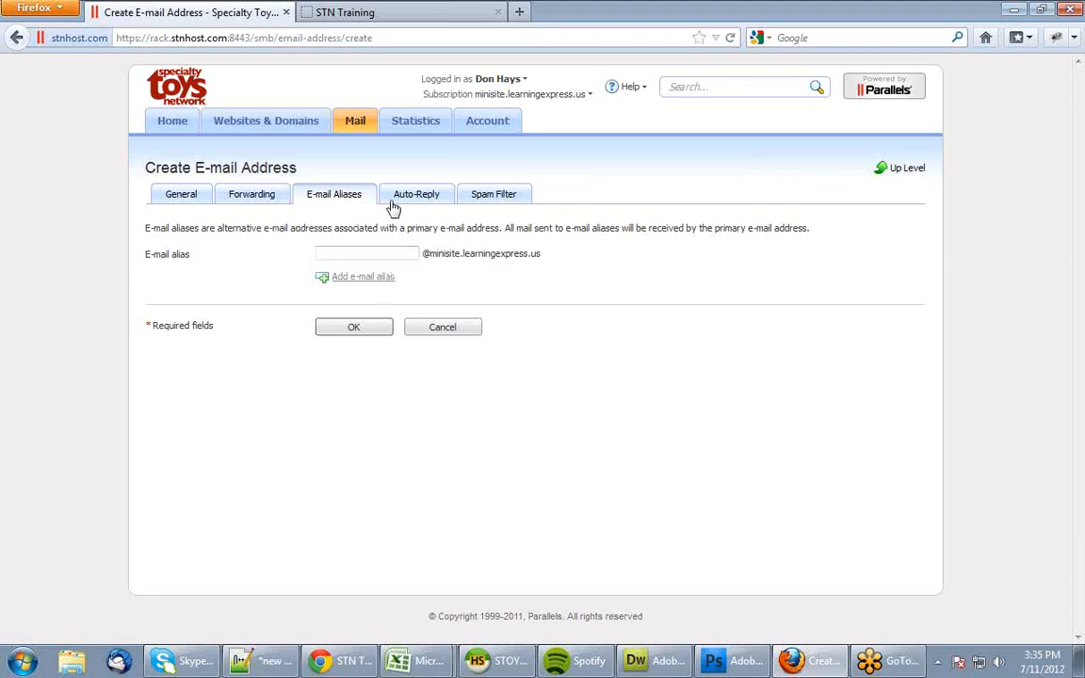
Step: Switch on auto-reply with message "Thanks received your email will reply time permits", keeping the Re: subject
left_click(416, 194)
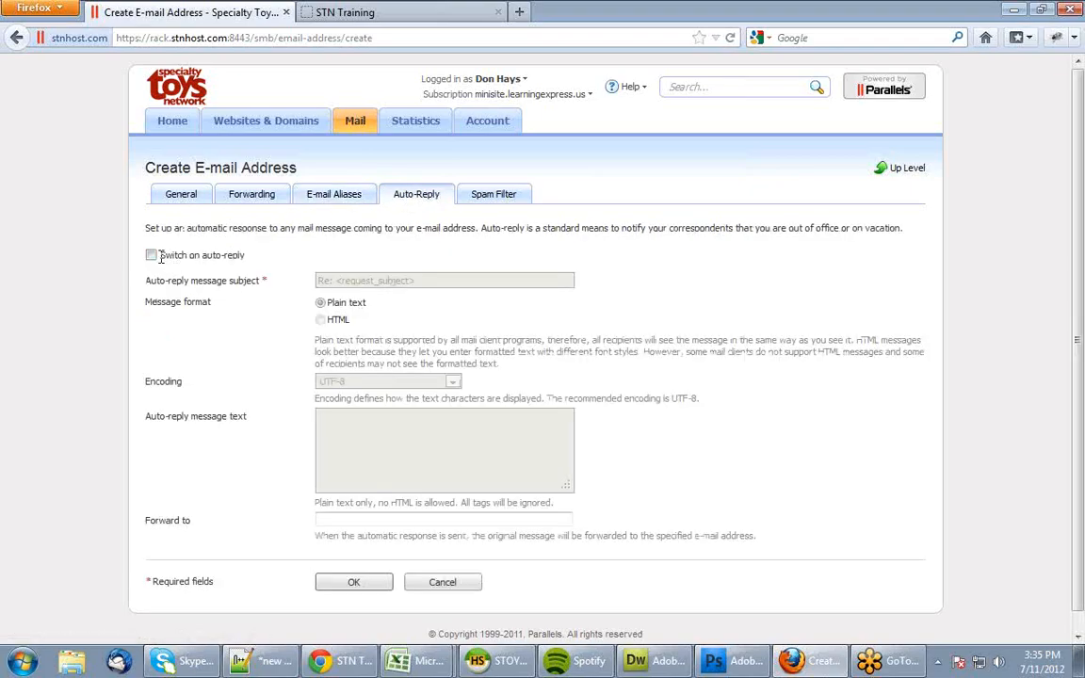
left_click(151, 254)
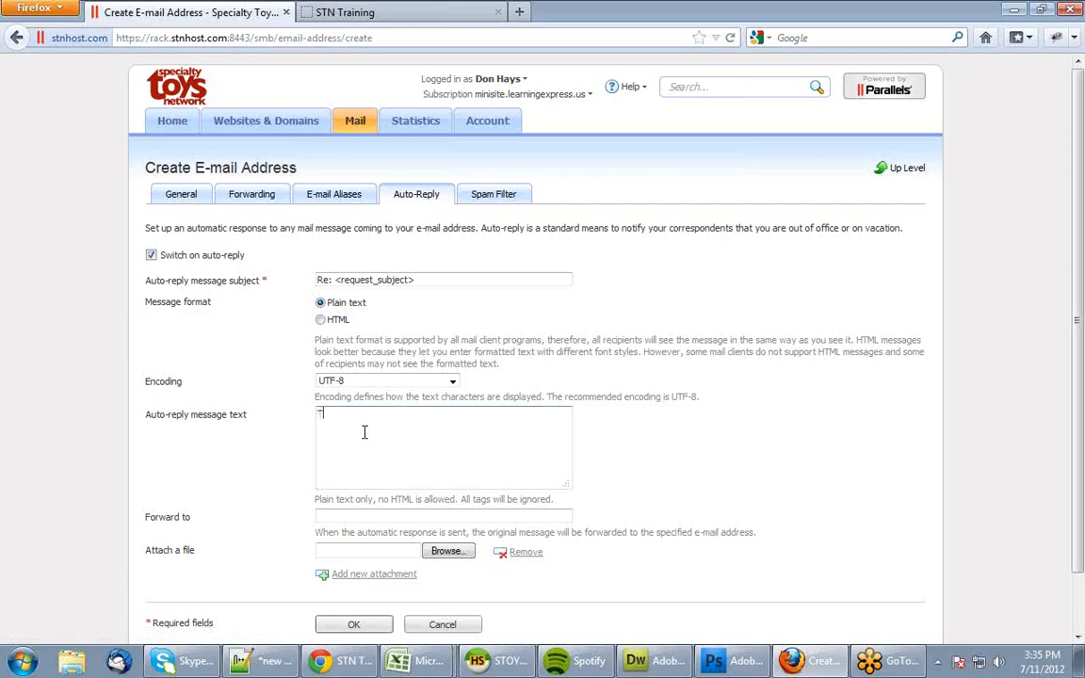
type("Thanks rel")
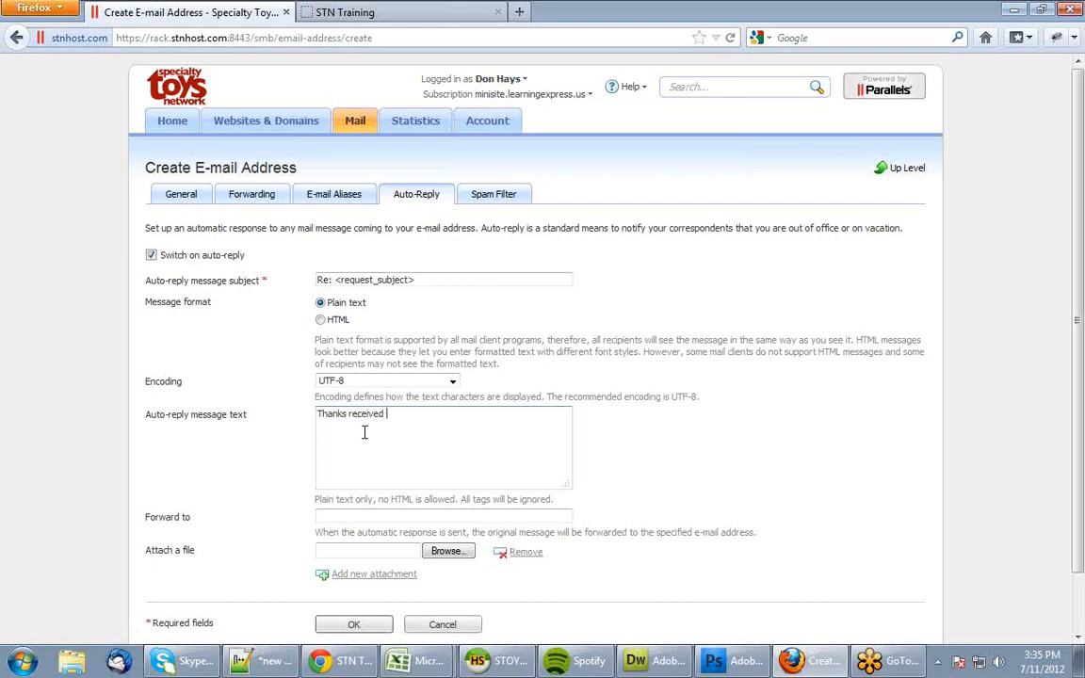
type("your email")
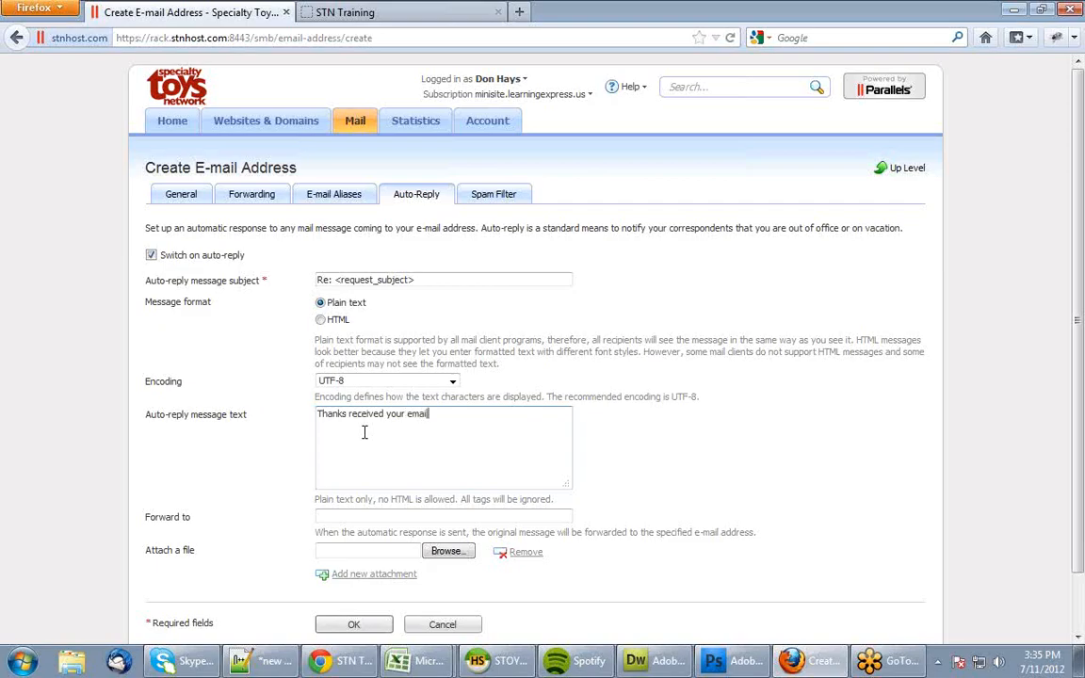
type("will")
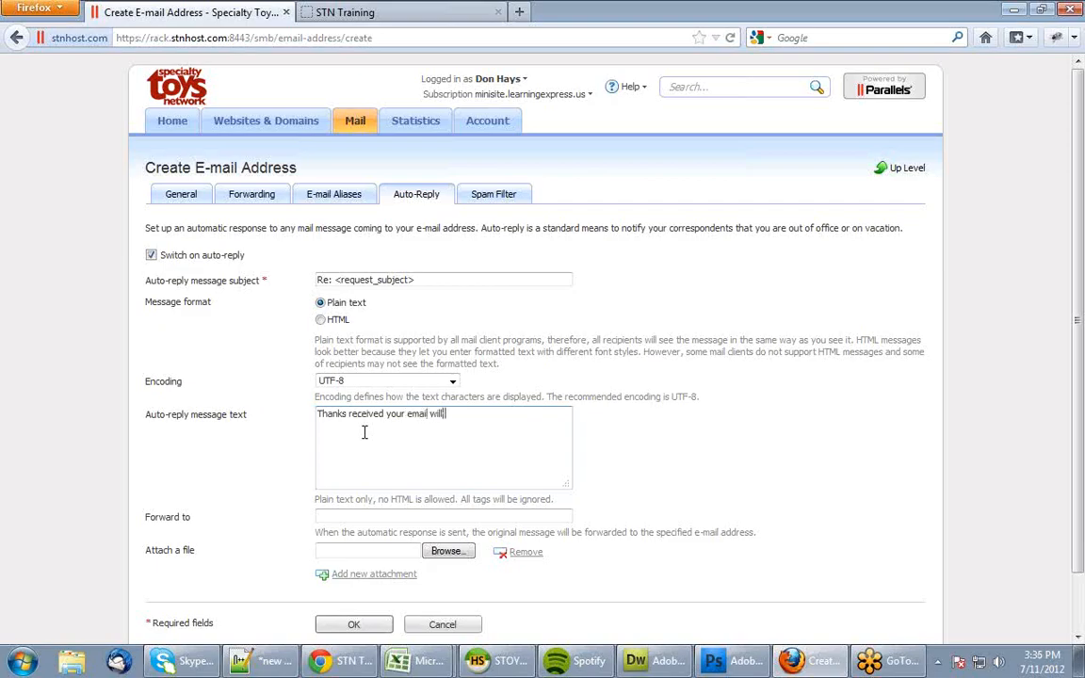
type("reply time pe")
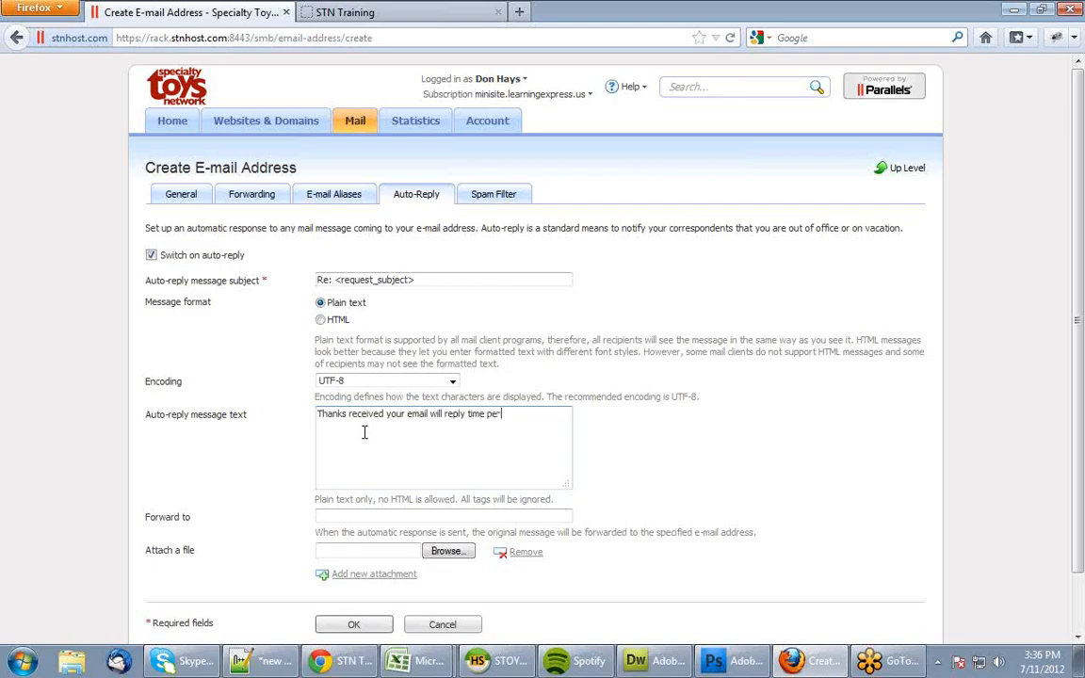
type("mits")
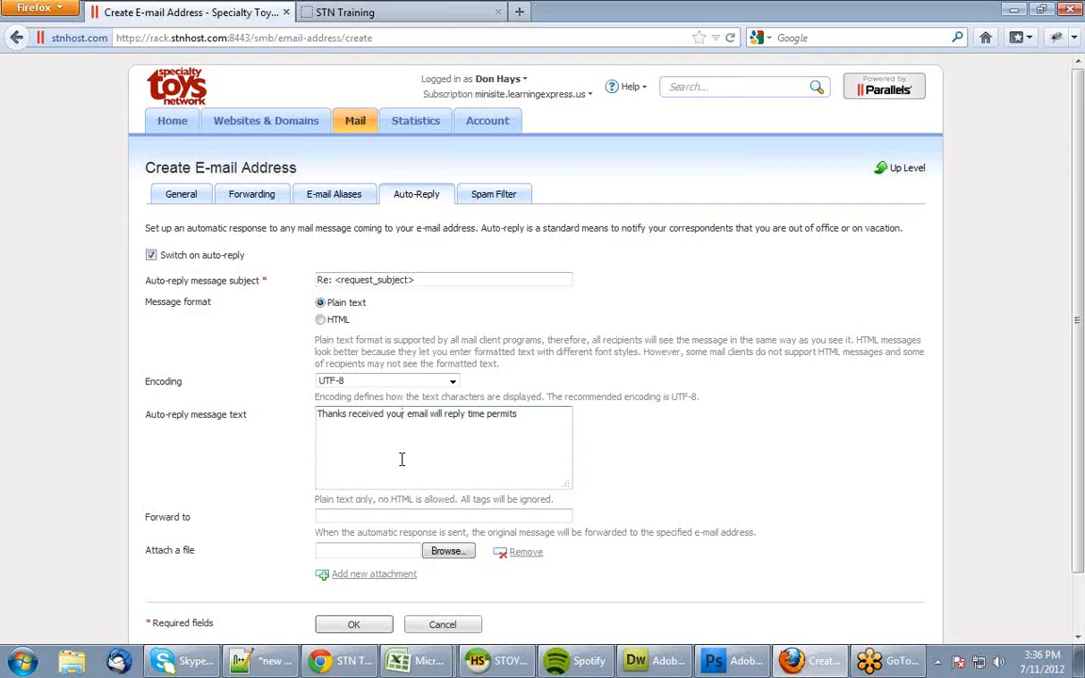
mouse_move(426, 443)
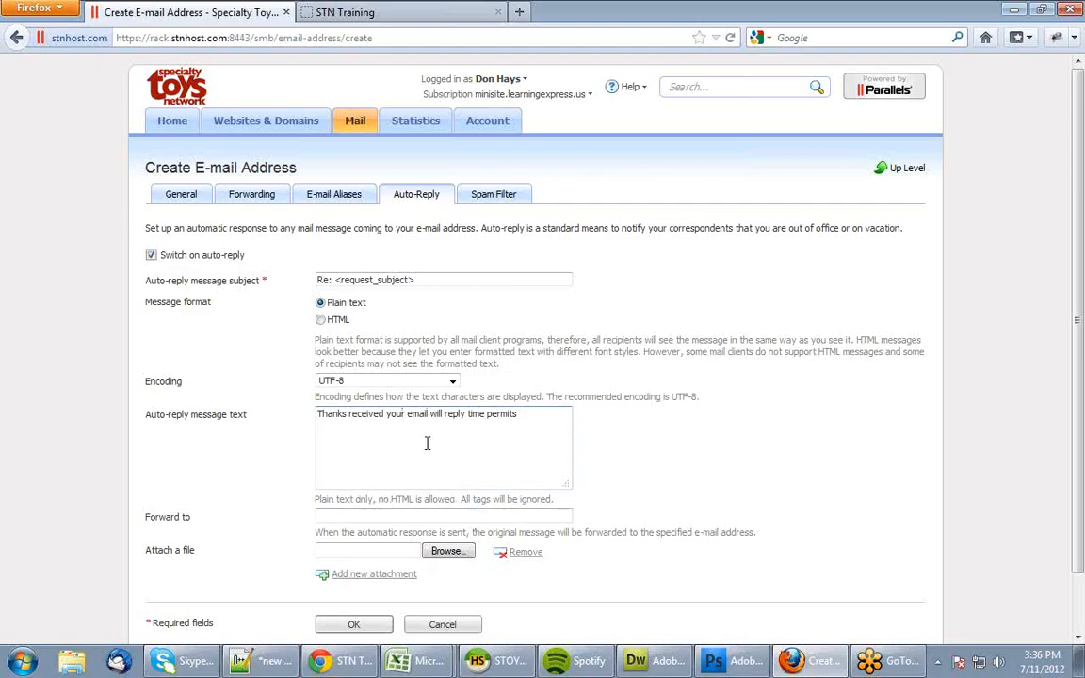
mouse_move(497, 232)
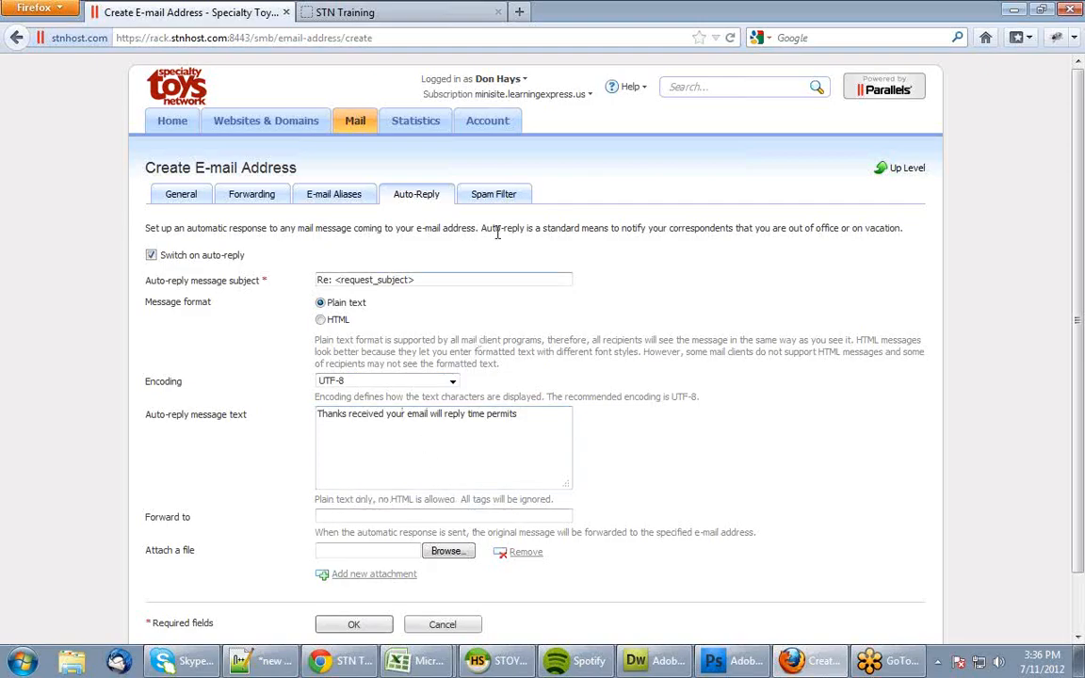
Step: Switch on spam filtering for the support address, marking spam by subject prefix
left_click(493, 194)
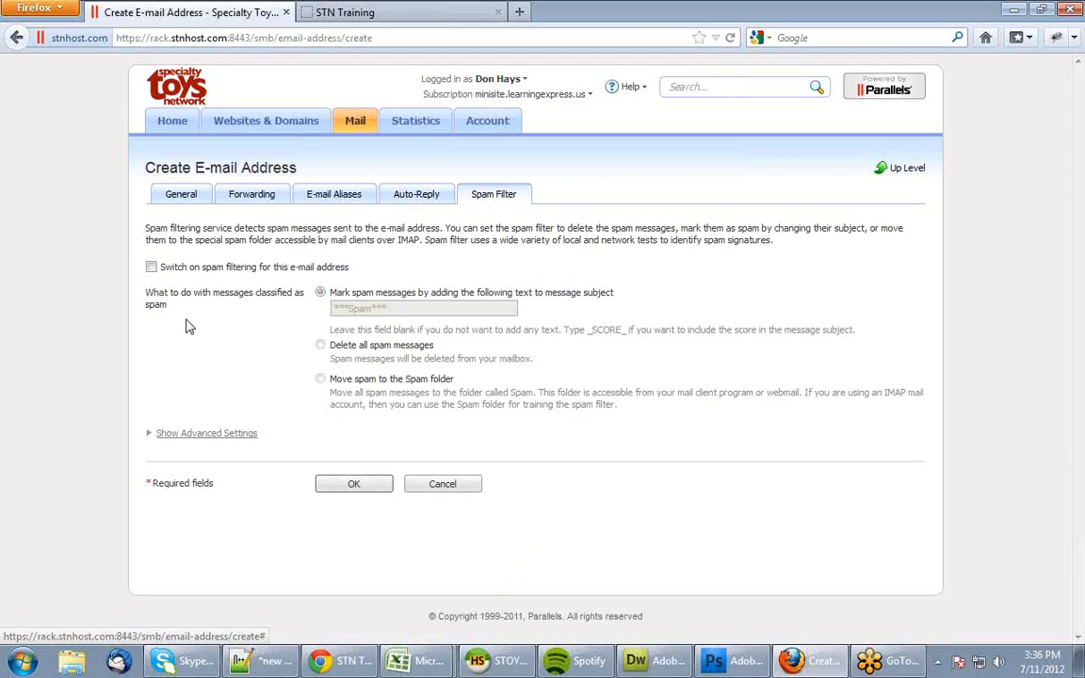
left_click(151, 268)
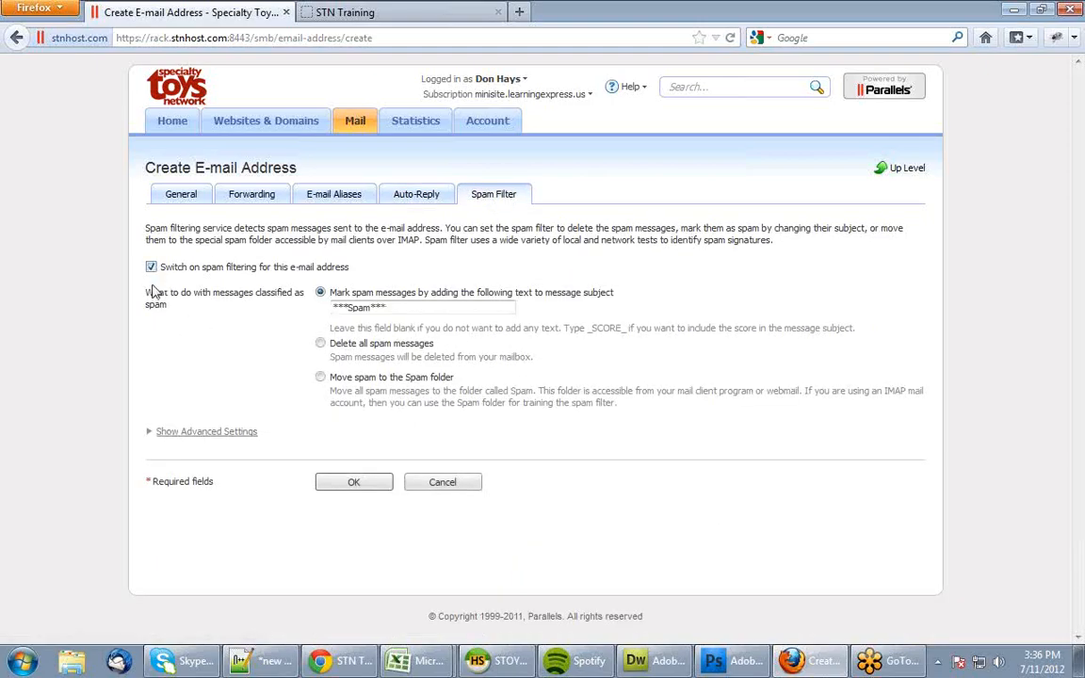
mouse_move(304, 311)
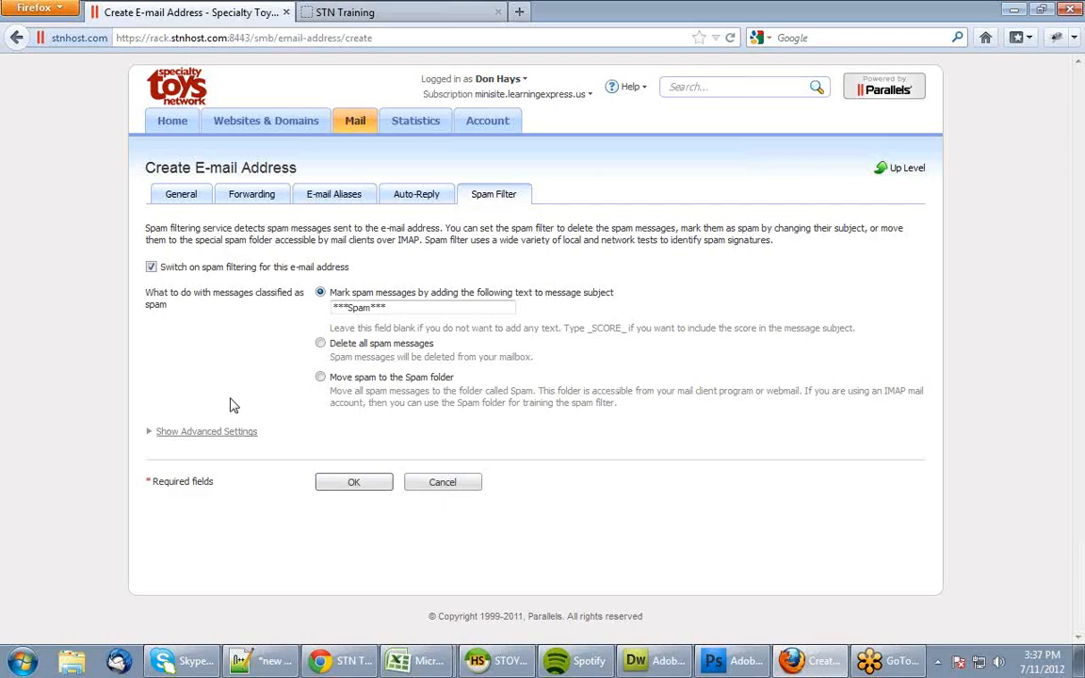
mouse_move(233, 412)
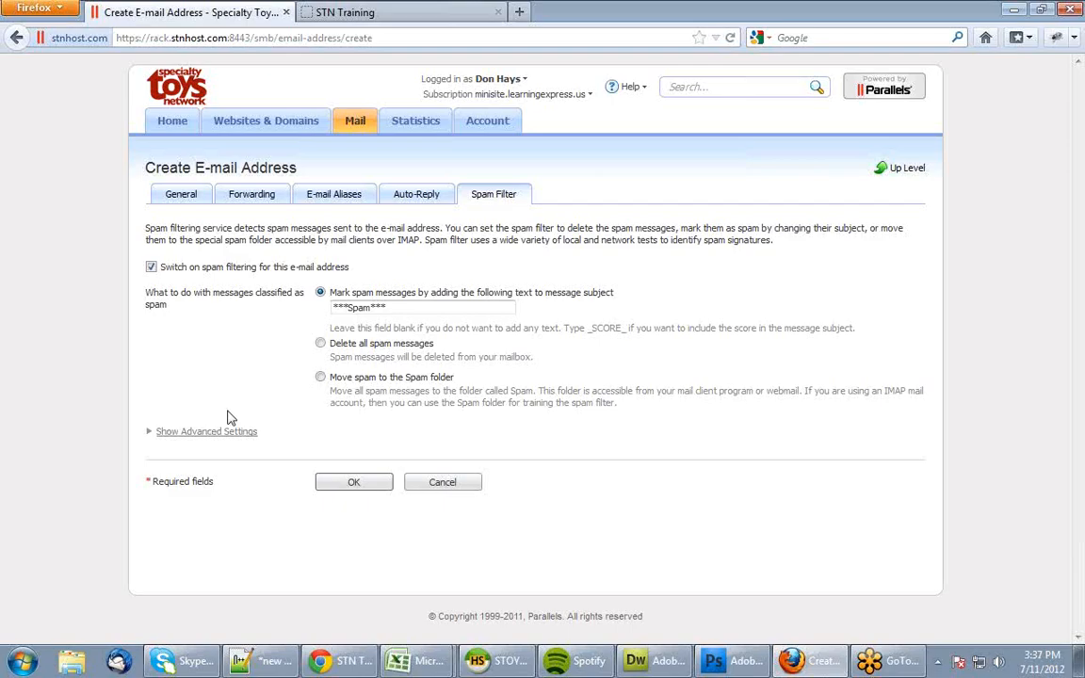
Step: Show advanced spam settings, keep sensitivity at 7, and return to the general mailbox details
left_click(207, 432)
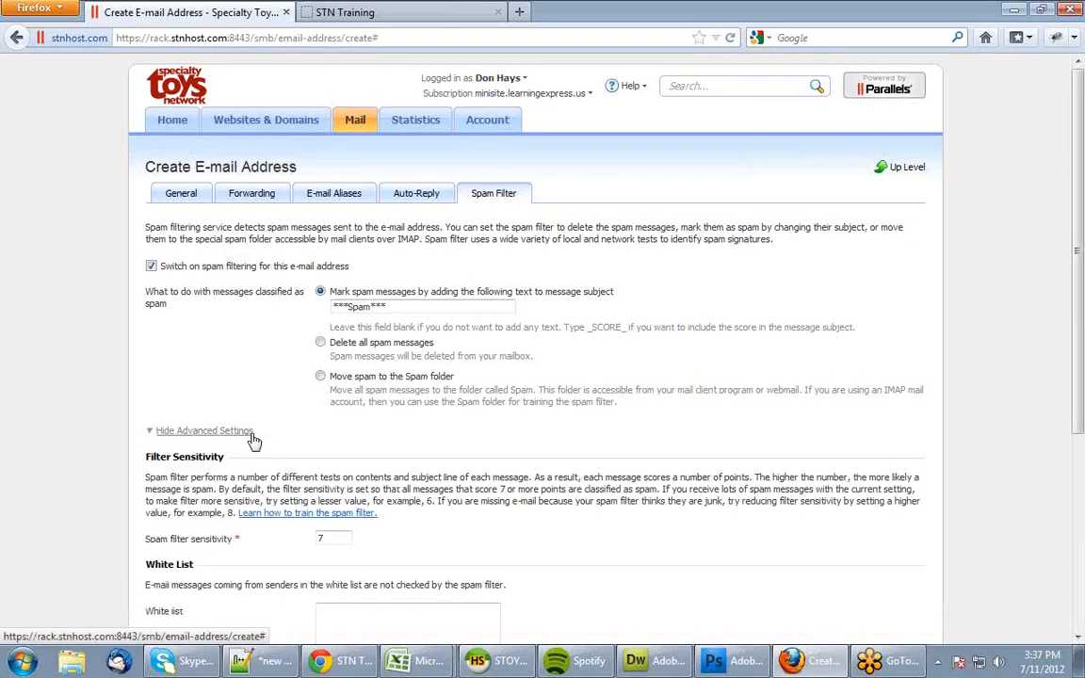
scroll("down", 3)
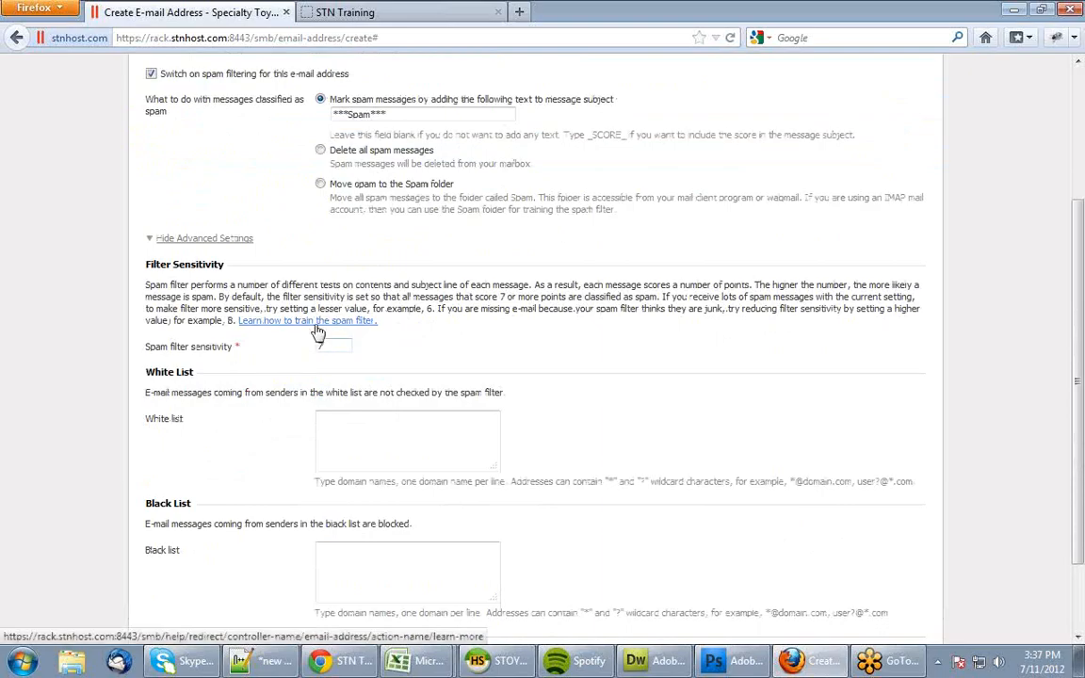
type("7")
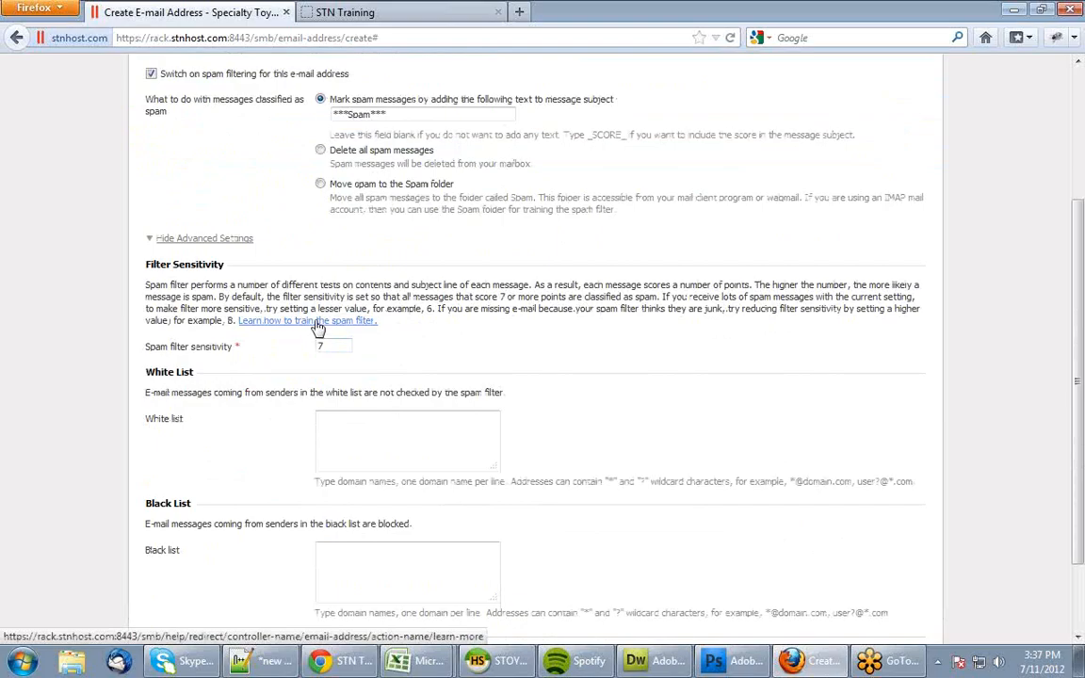
mouse_move(249, 437)
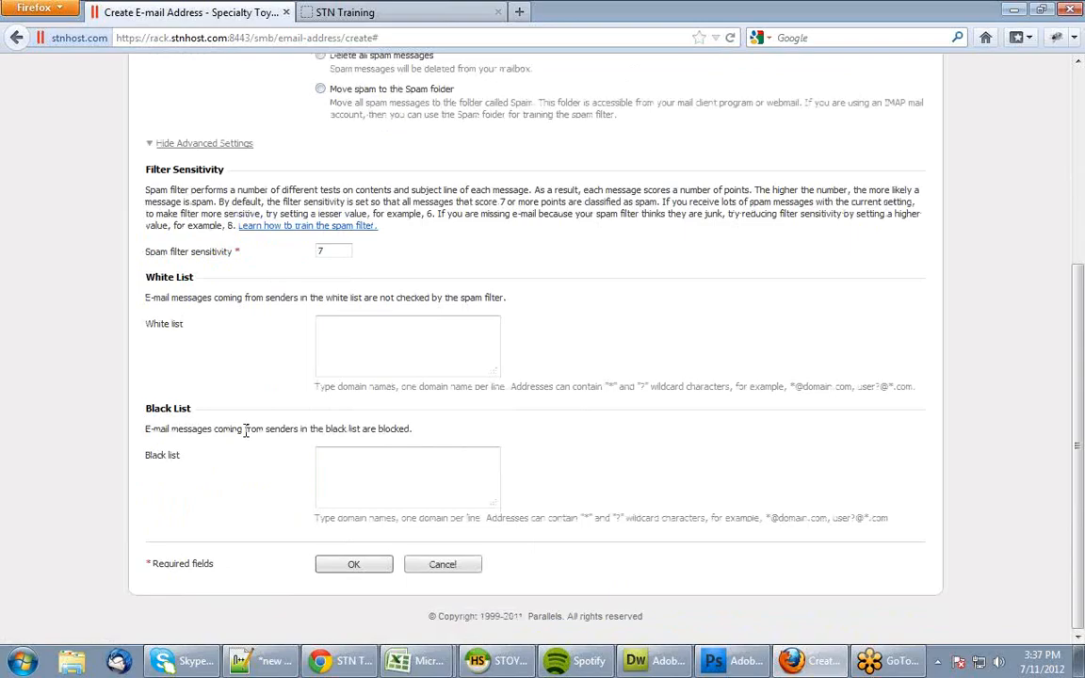
left_click(407, 347)
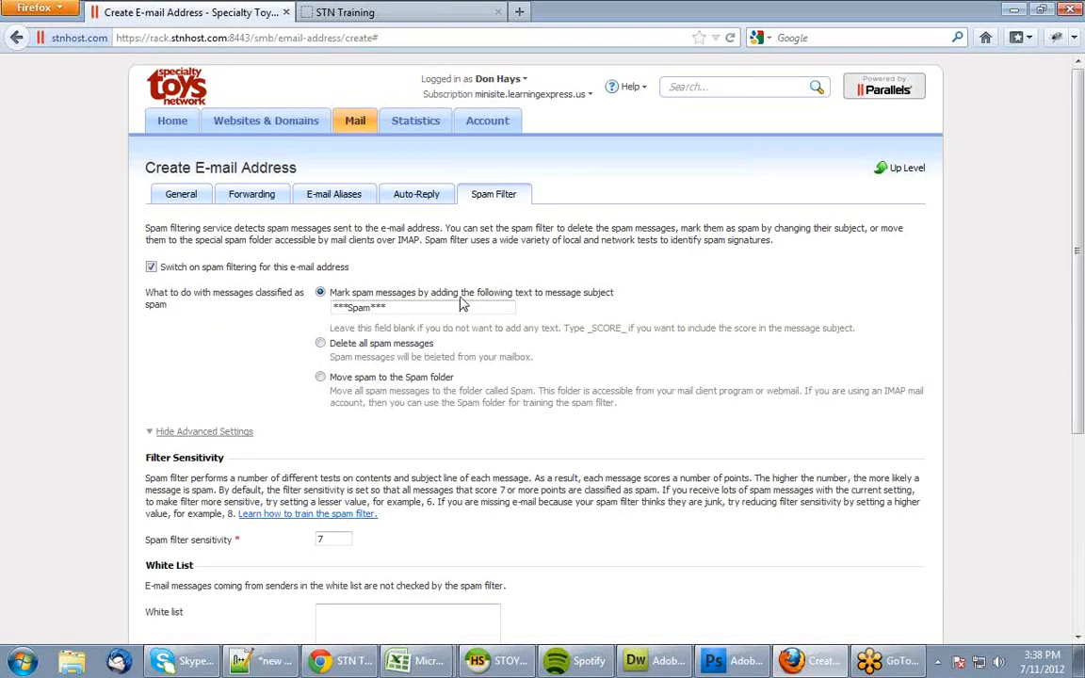
left_click(181, 194)
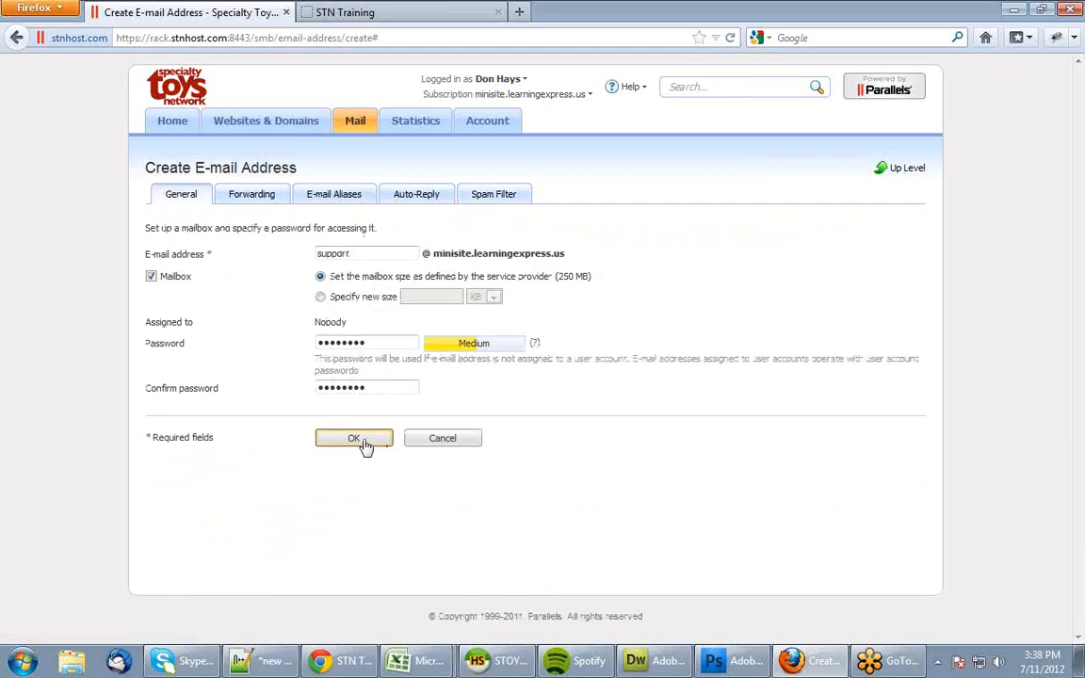
left_click(354, 438)
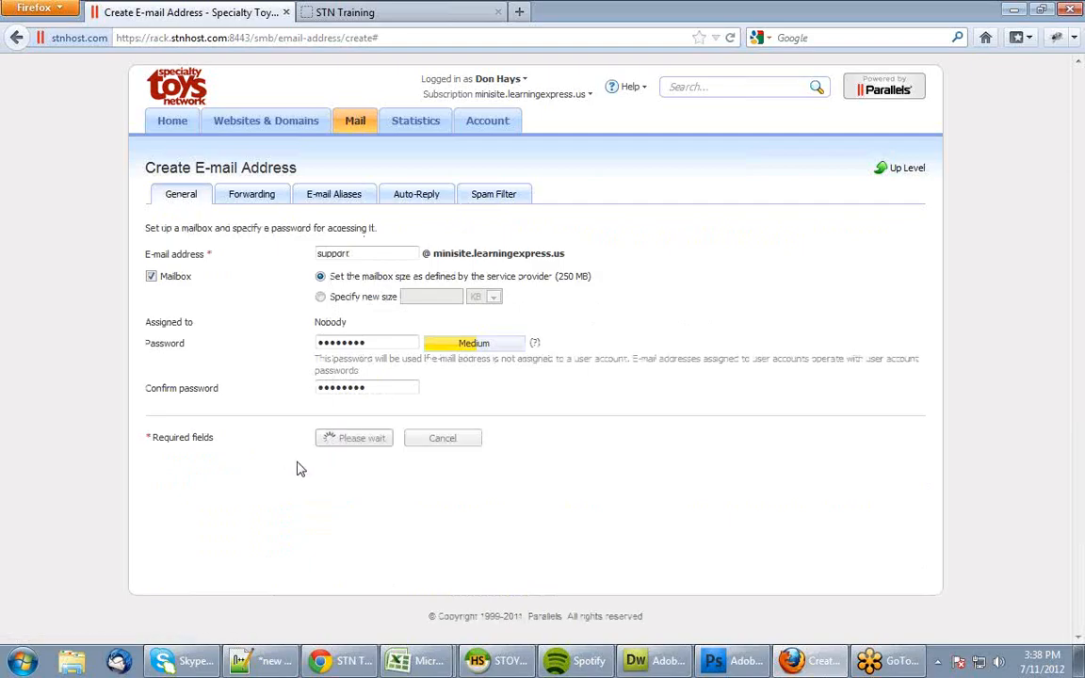
left_click(354, 437)
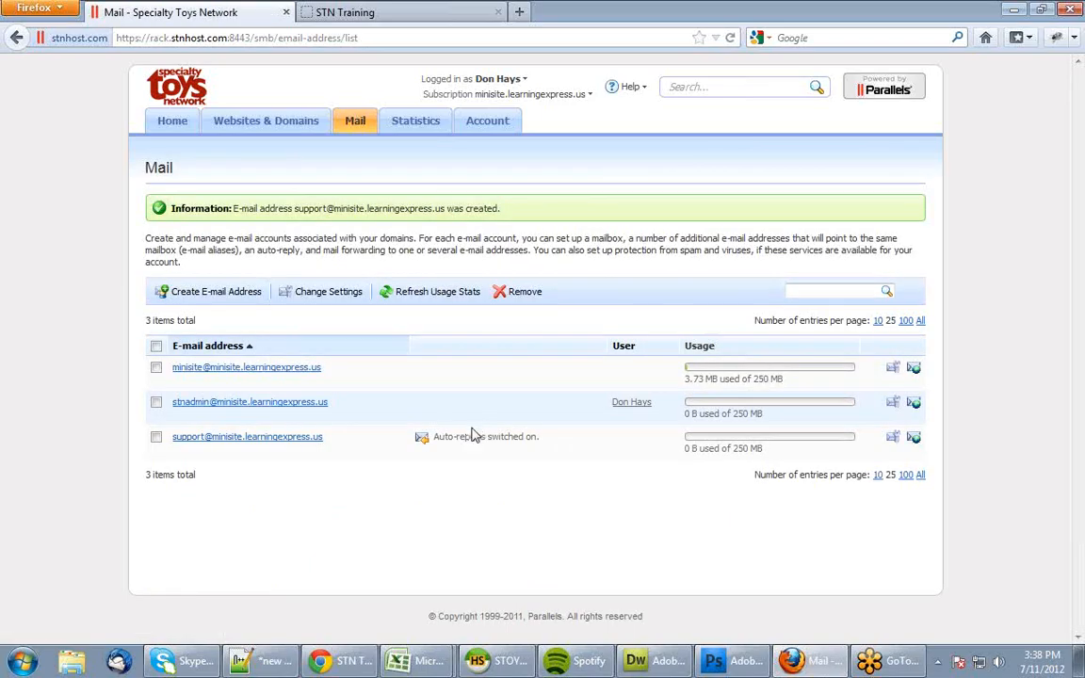
mouse_move(535, 452)
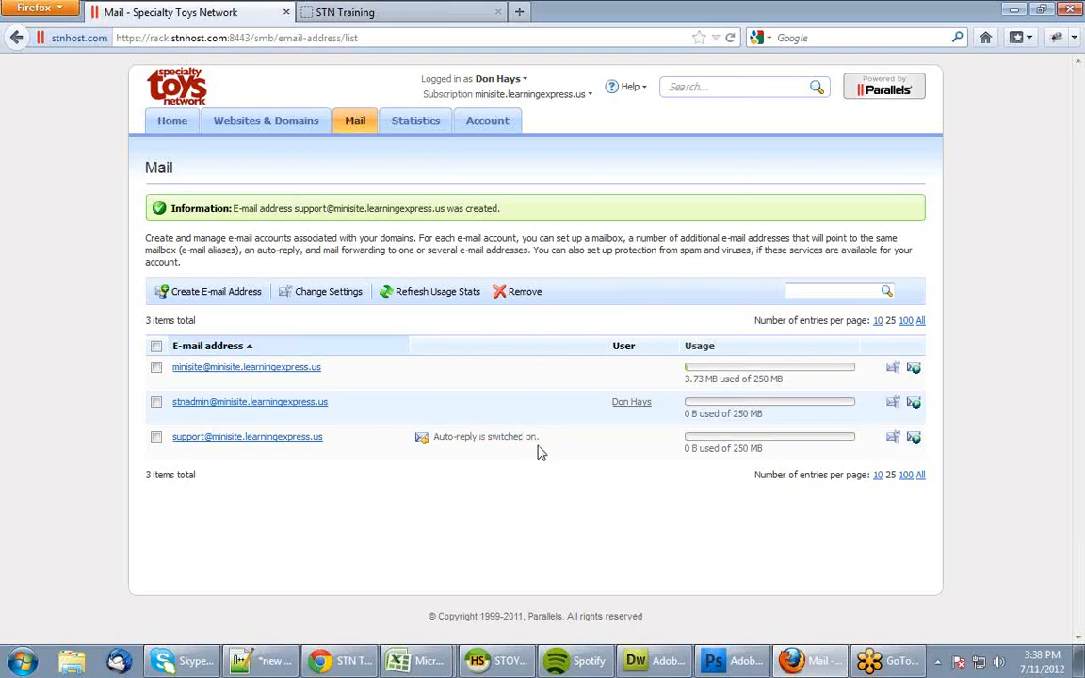
mouse_move(641, 449)
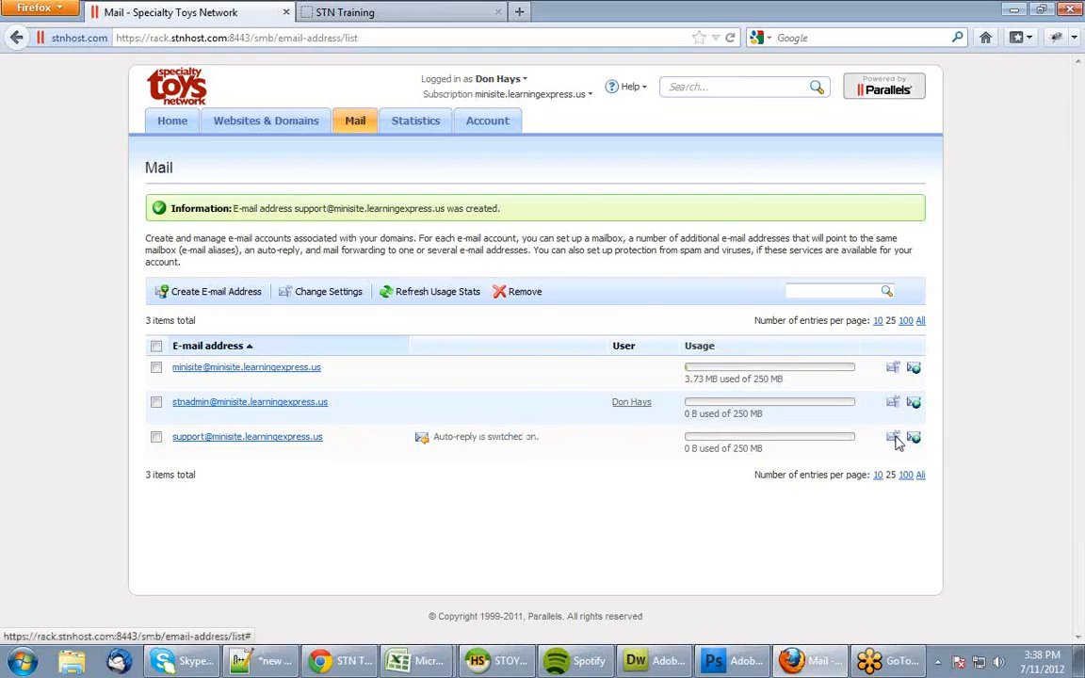
left_click(893, 437)
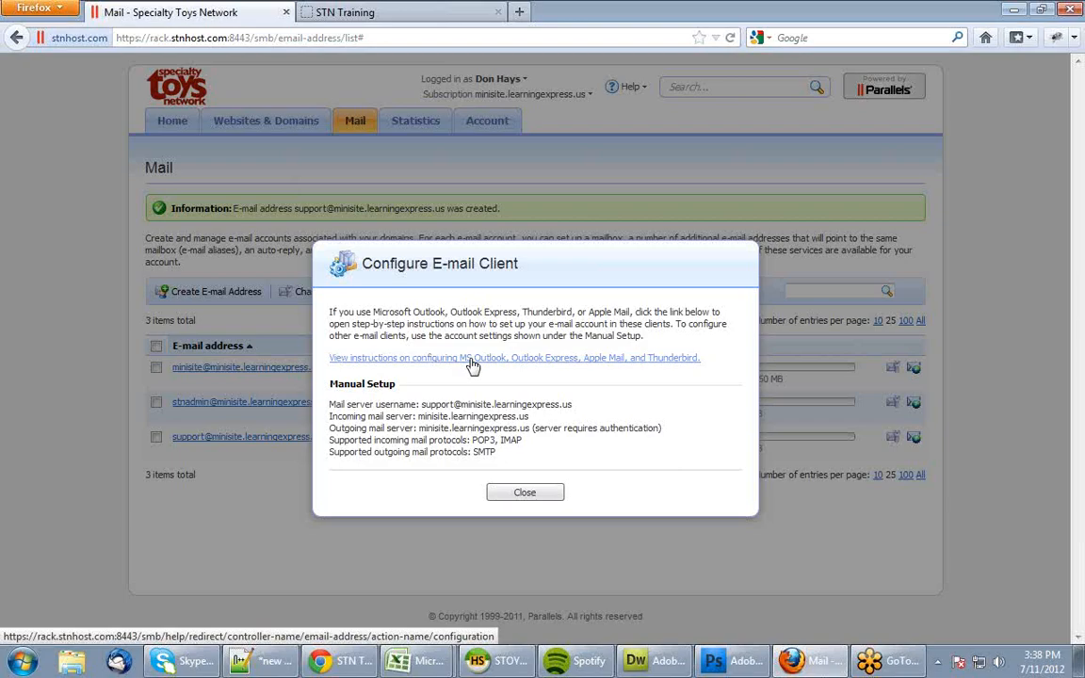
left_click(524, 492)
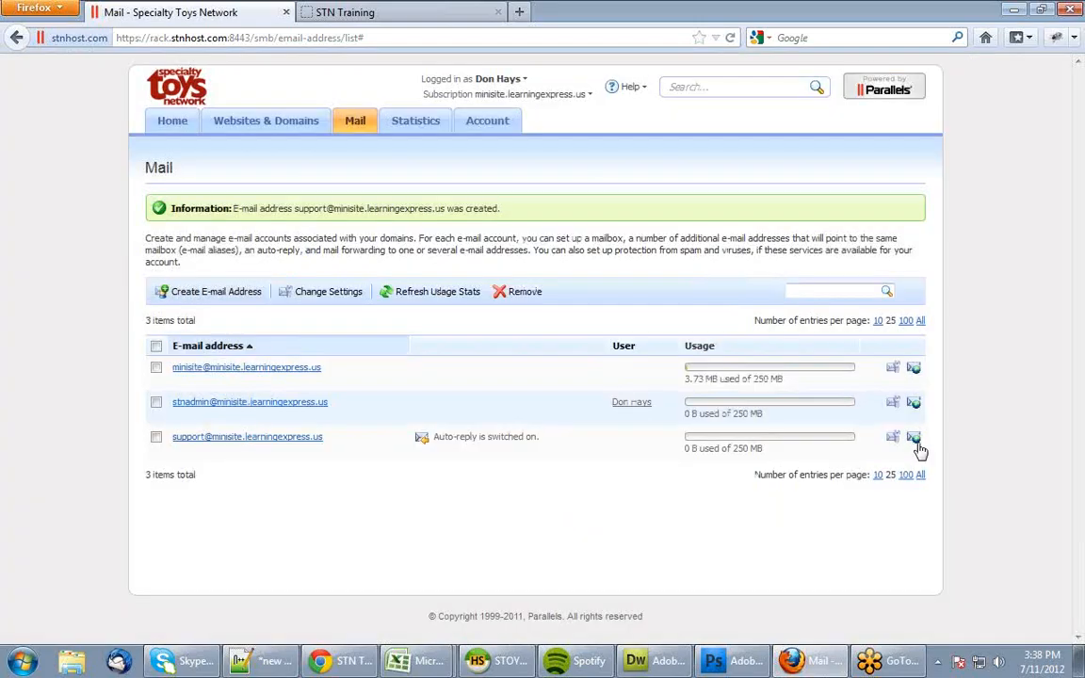
mouse_move(914, 438)
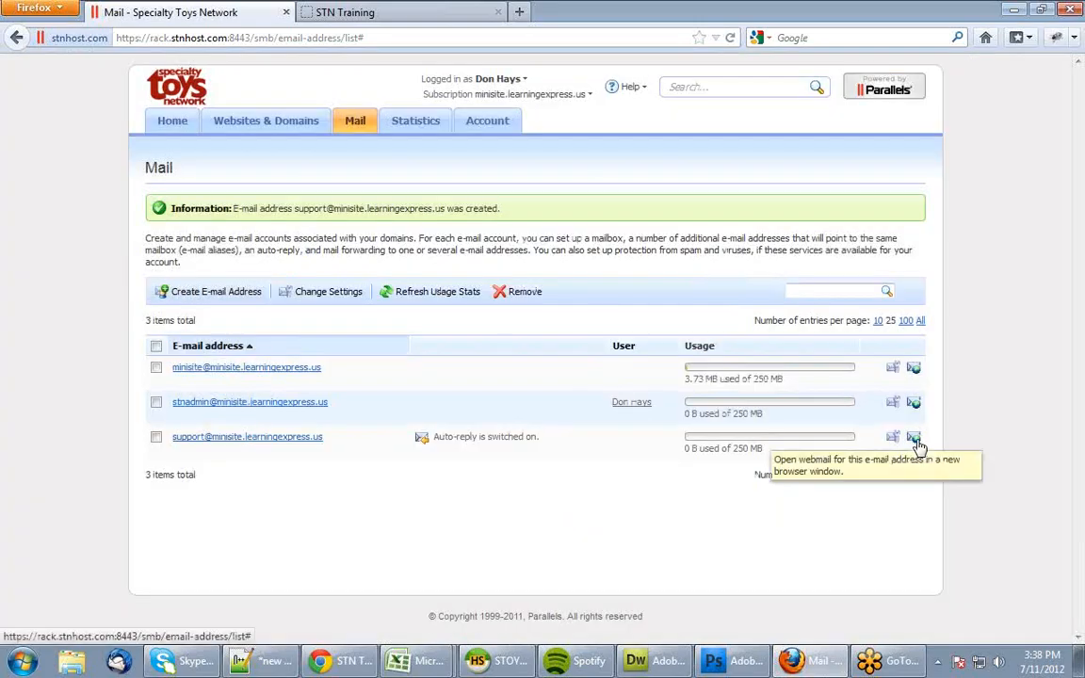
left_click(914, 437)
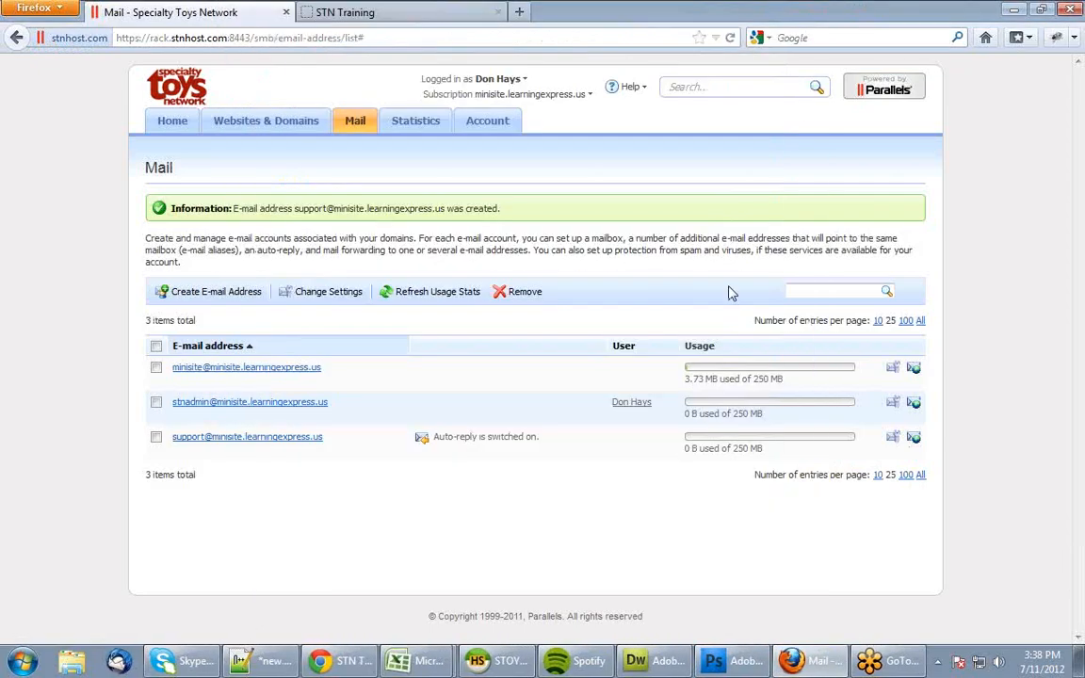
mouse_move(394, 287)
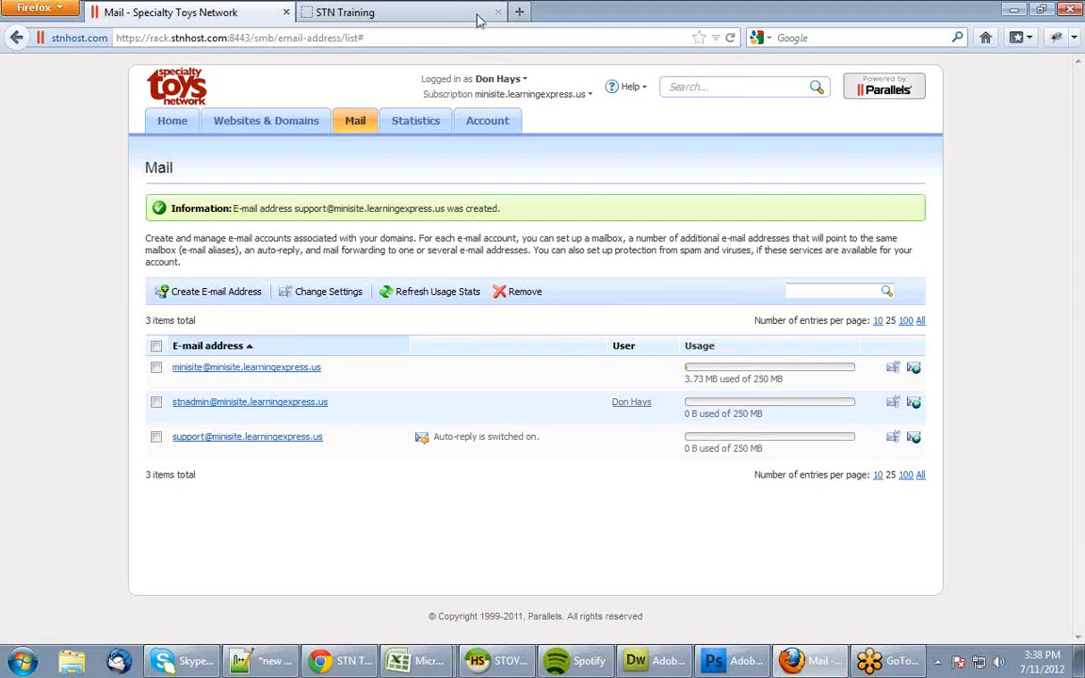
mouse_move(520, 11)
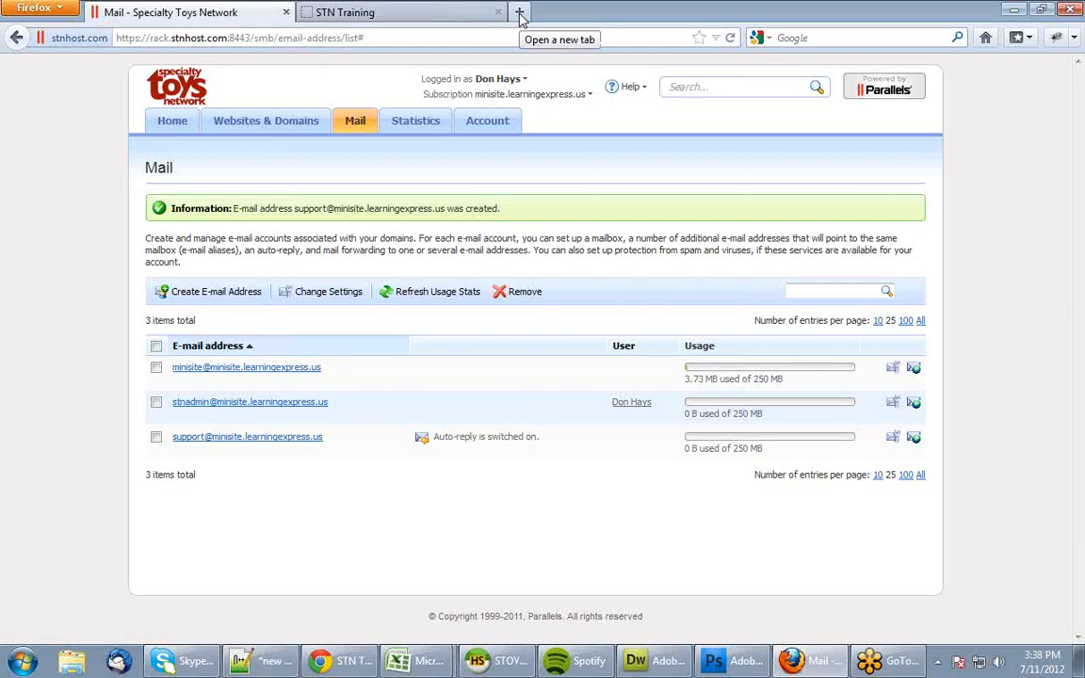
mouse_move(516, 327)
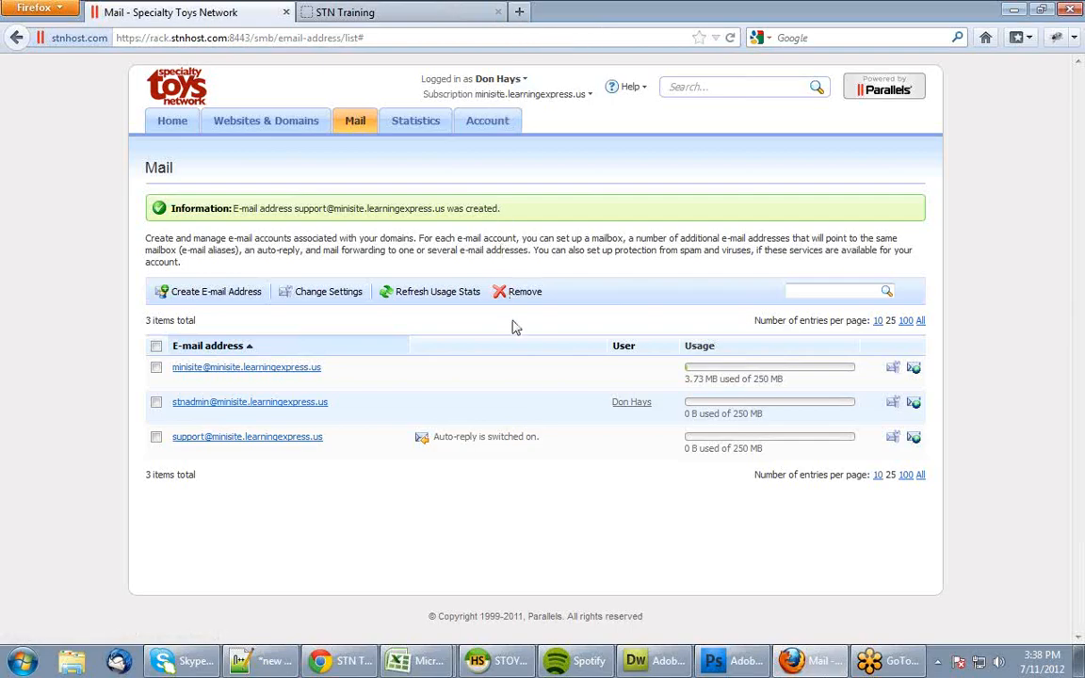
mouse_move(1046, 72)
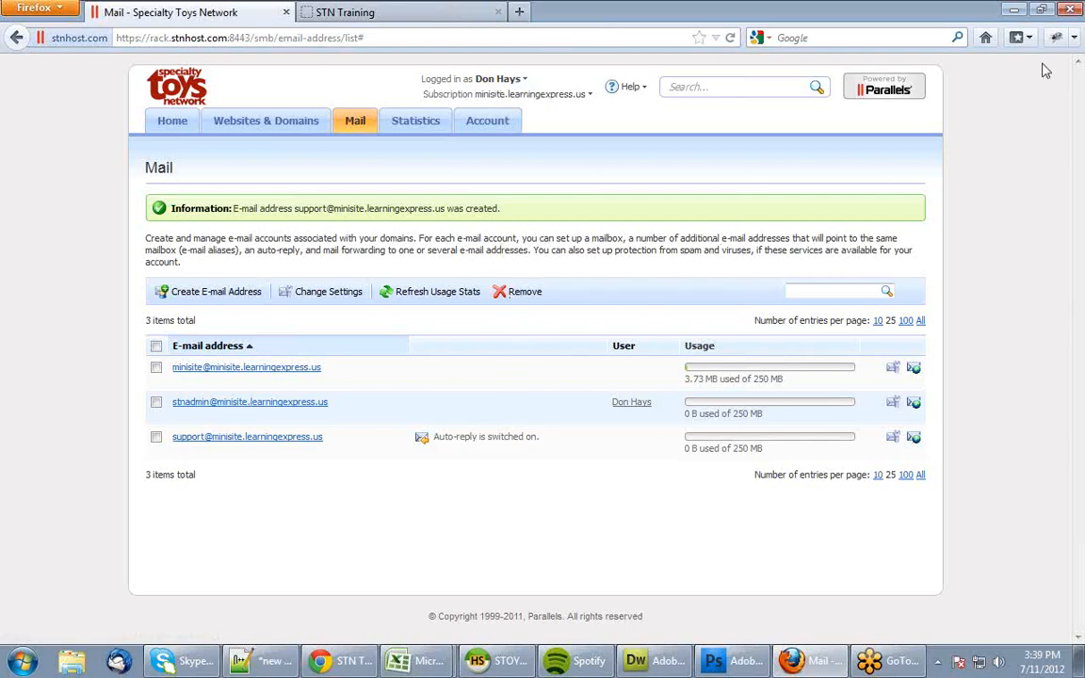
mouse_move(907, 158)
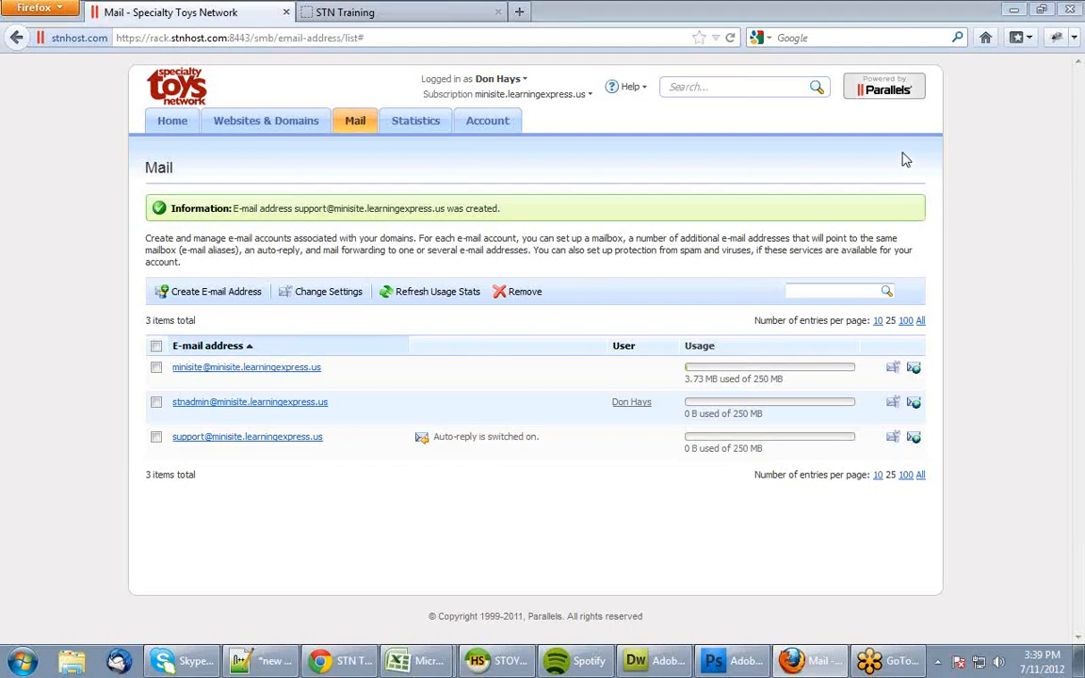